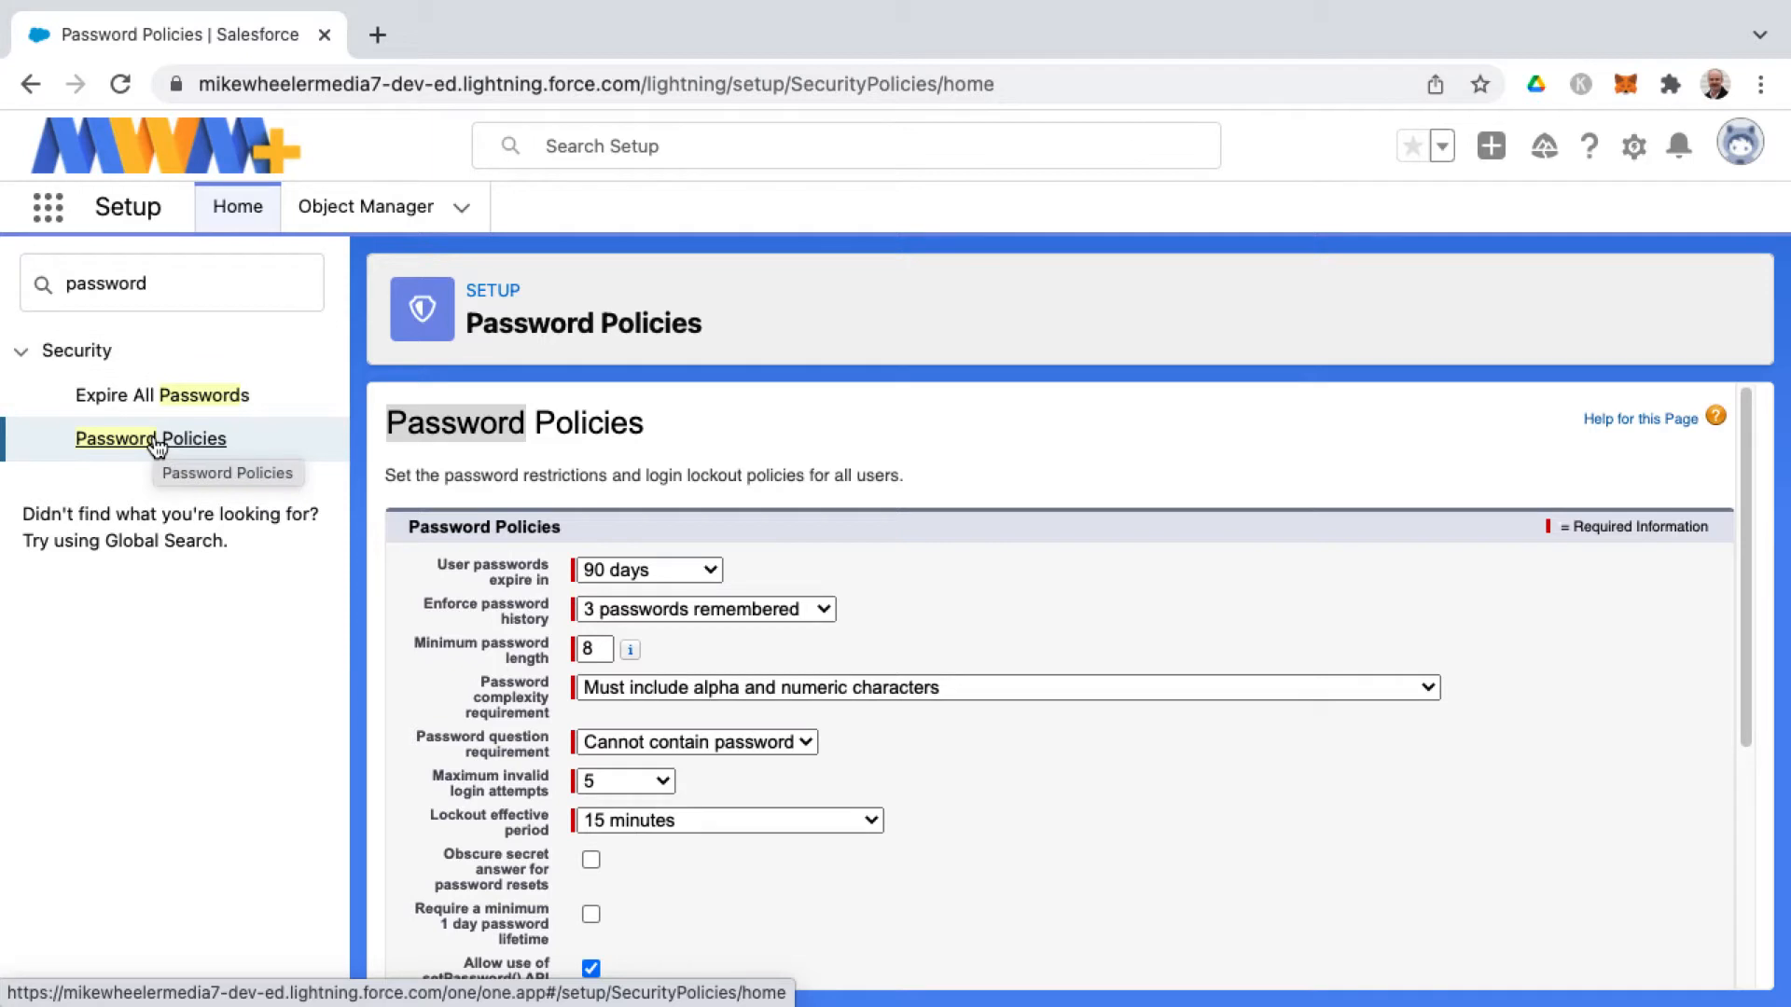
pyautogui.moveTo(888, 619)
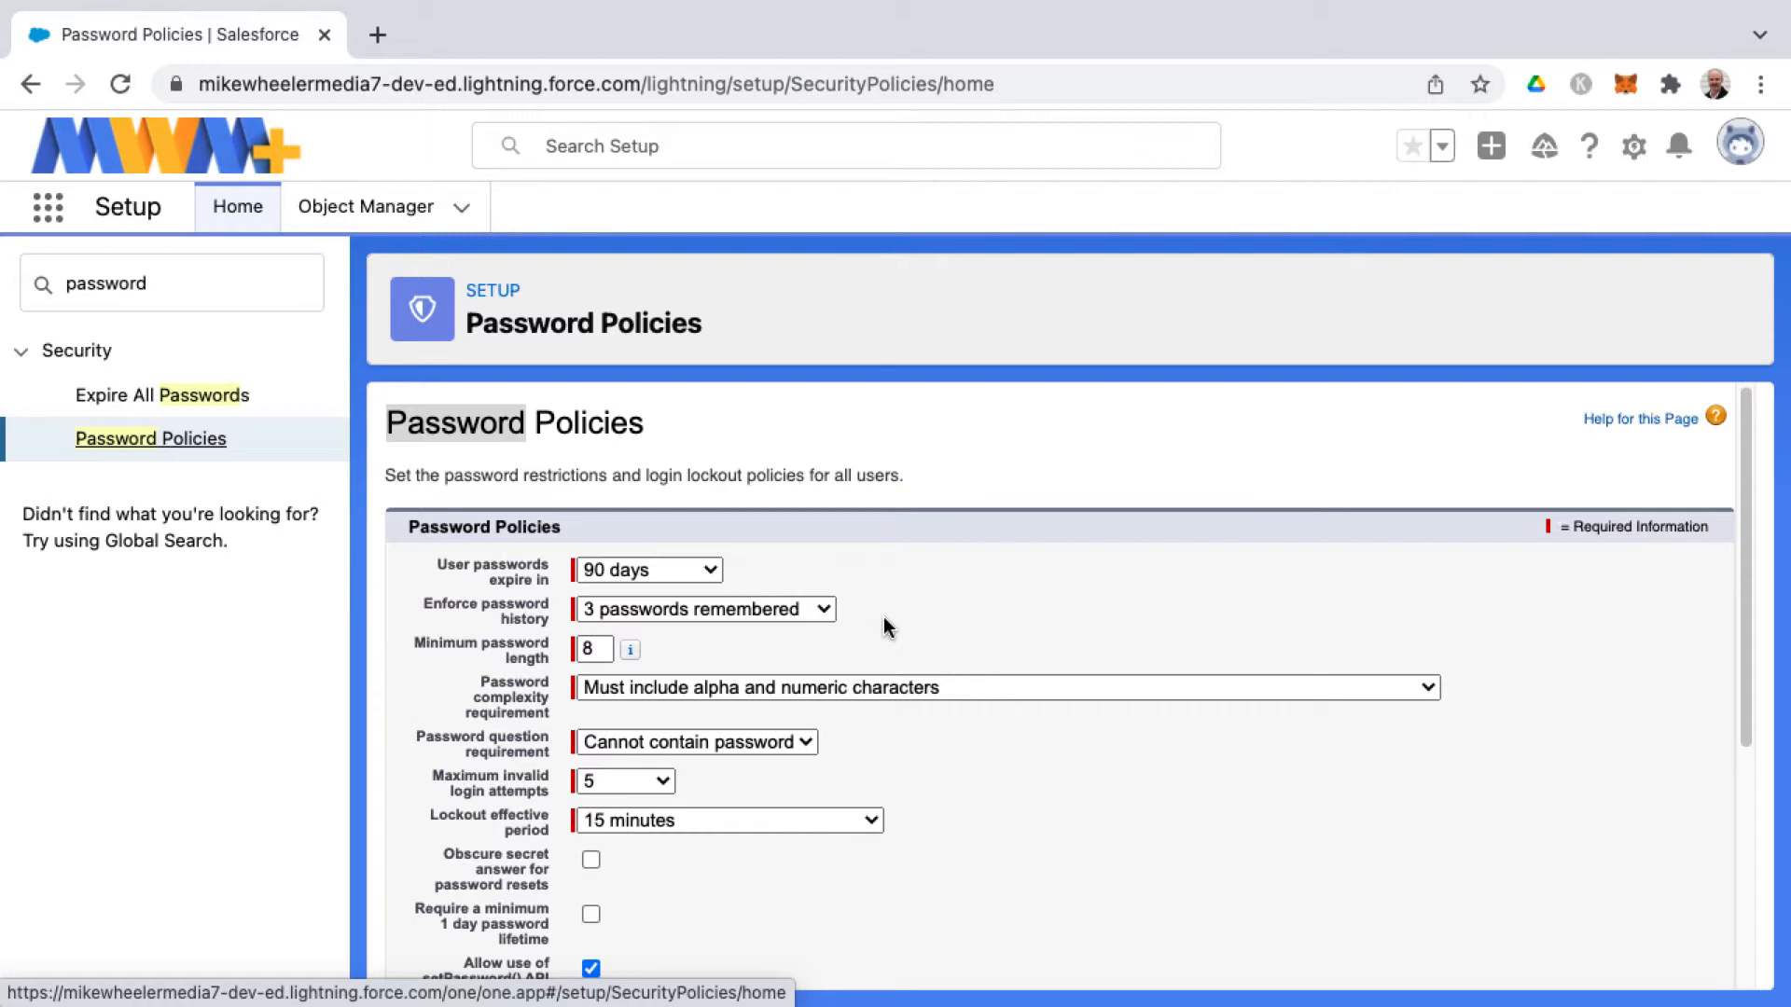
pyautogui.moveTo(892, 606)
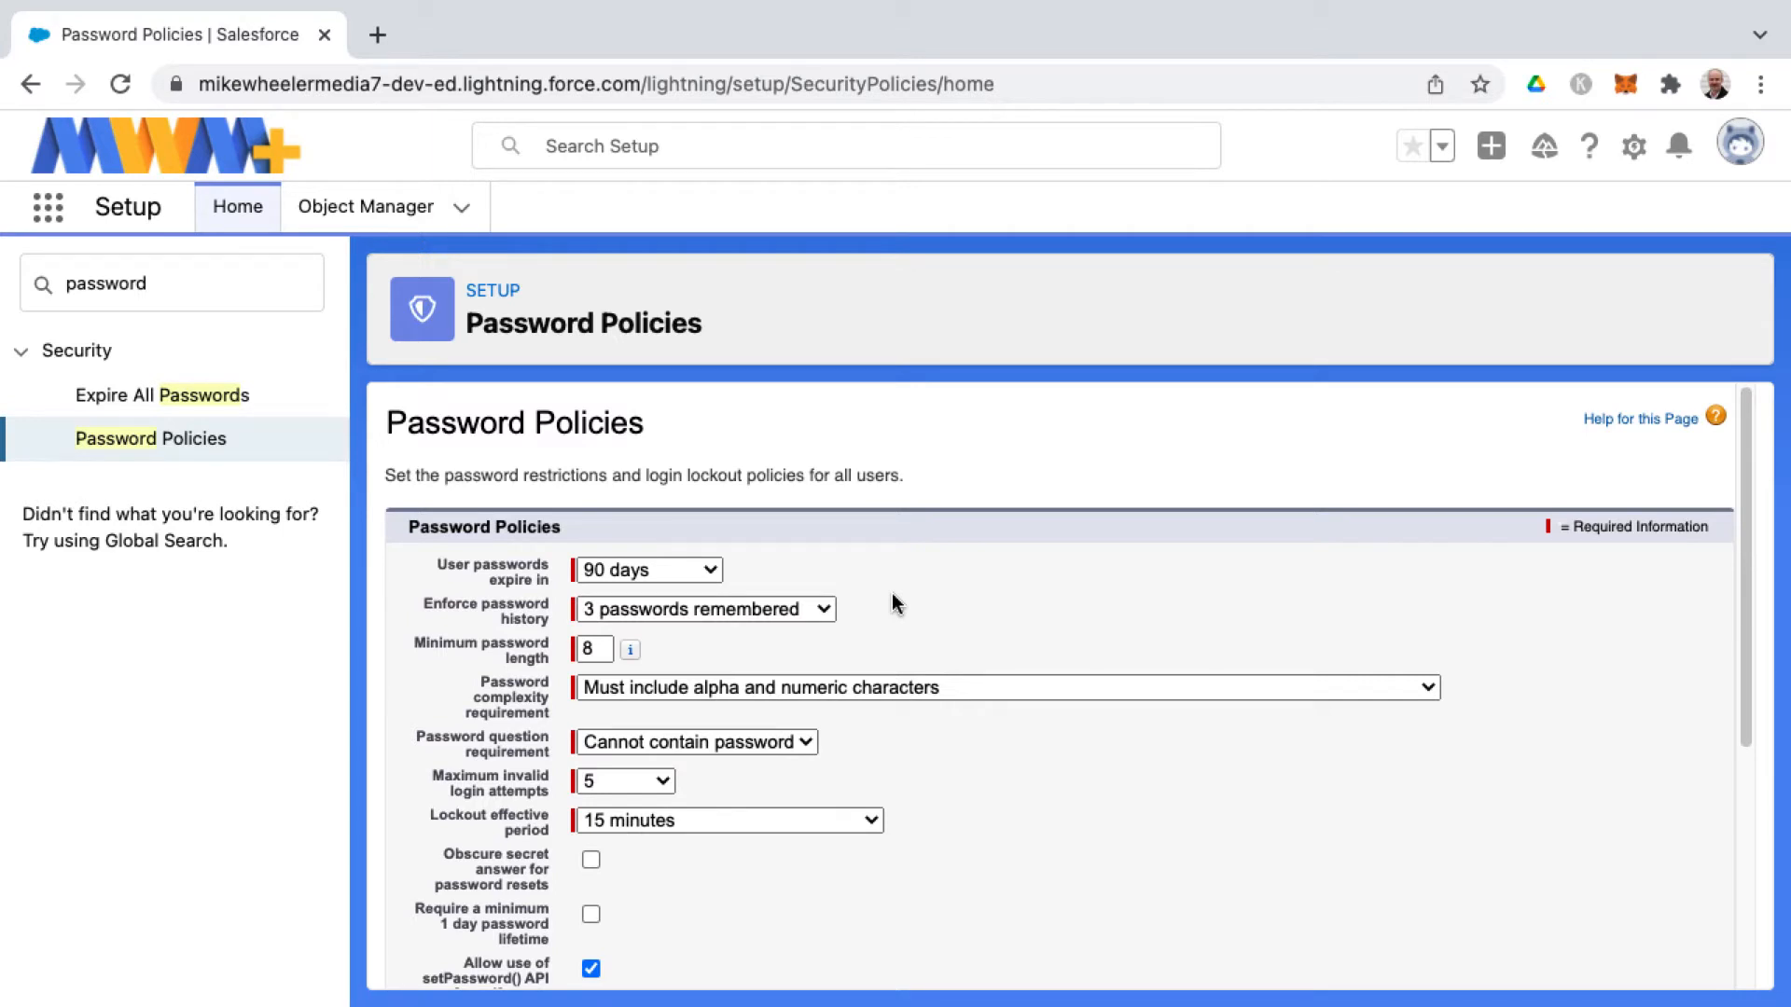
# - Set 'User passwords expire in' to Never expires, then reach the password history choices
pyautogui.click(646, 569)
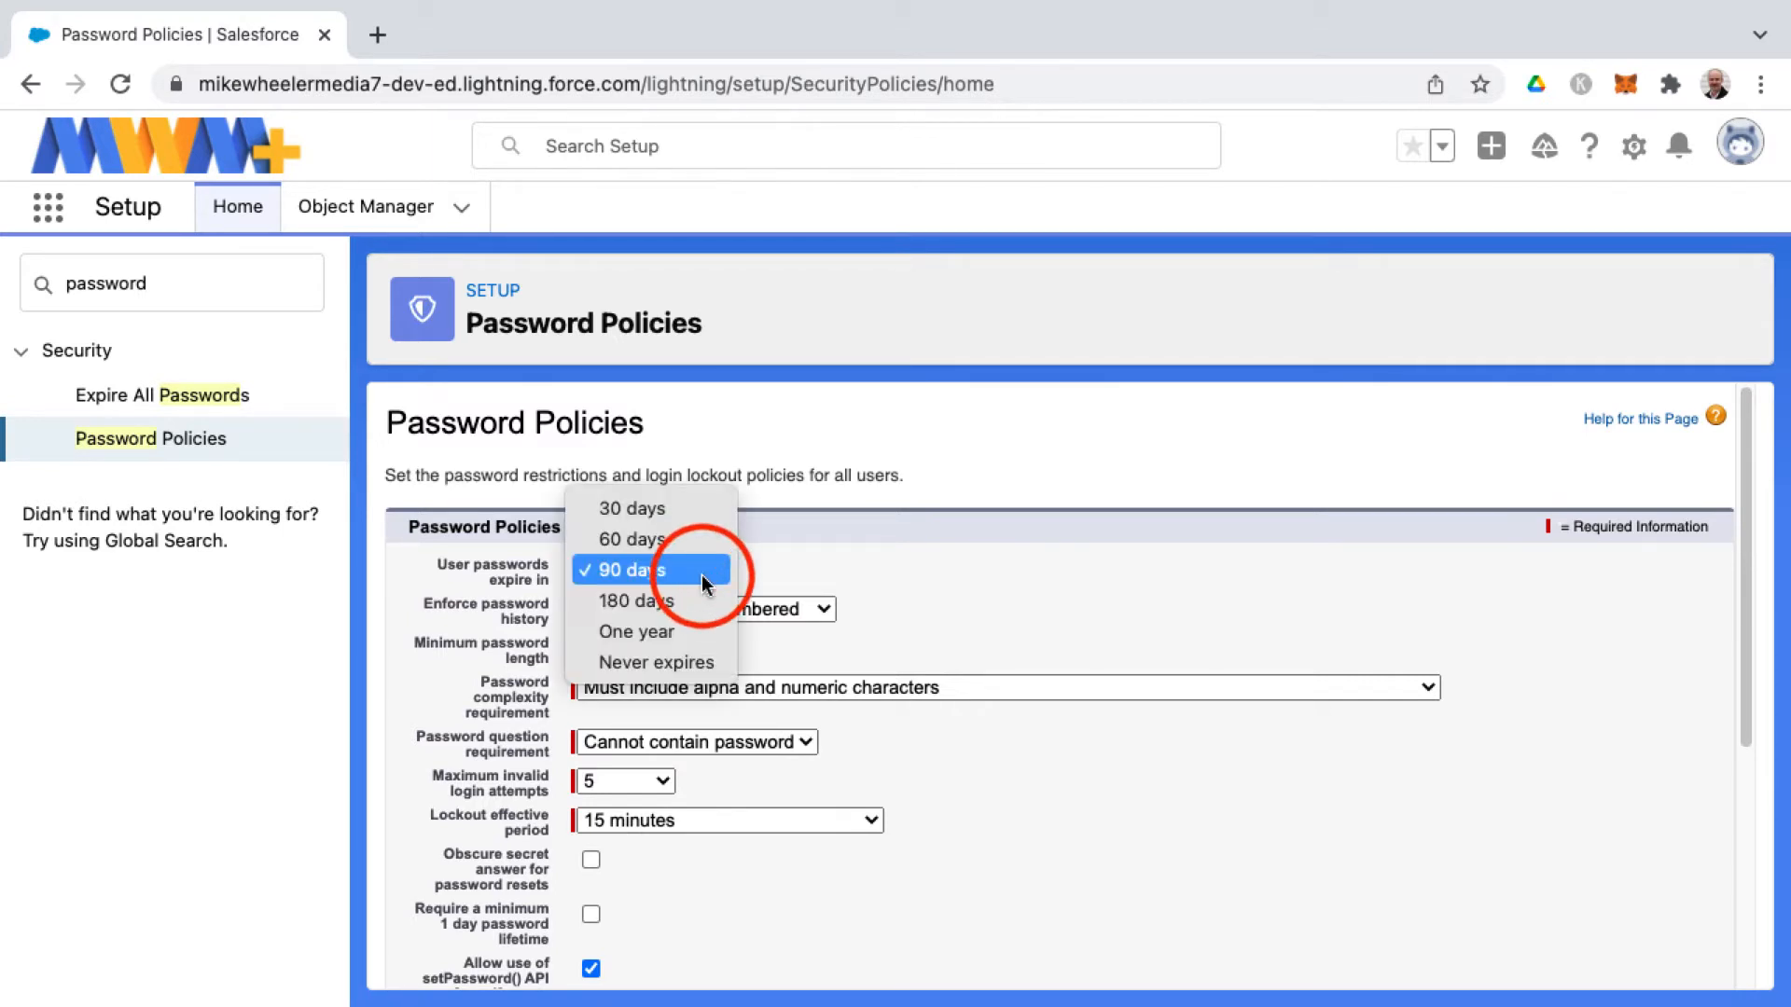
pyautogui.moveTo(683, 662)
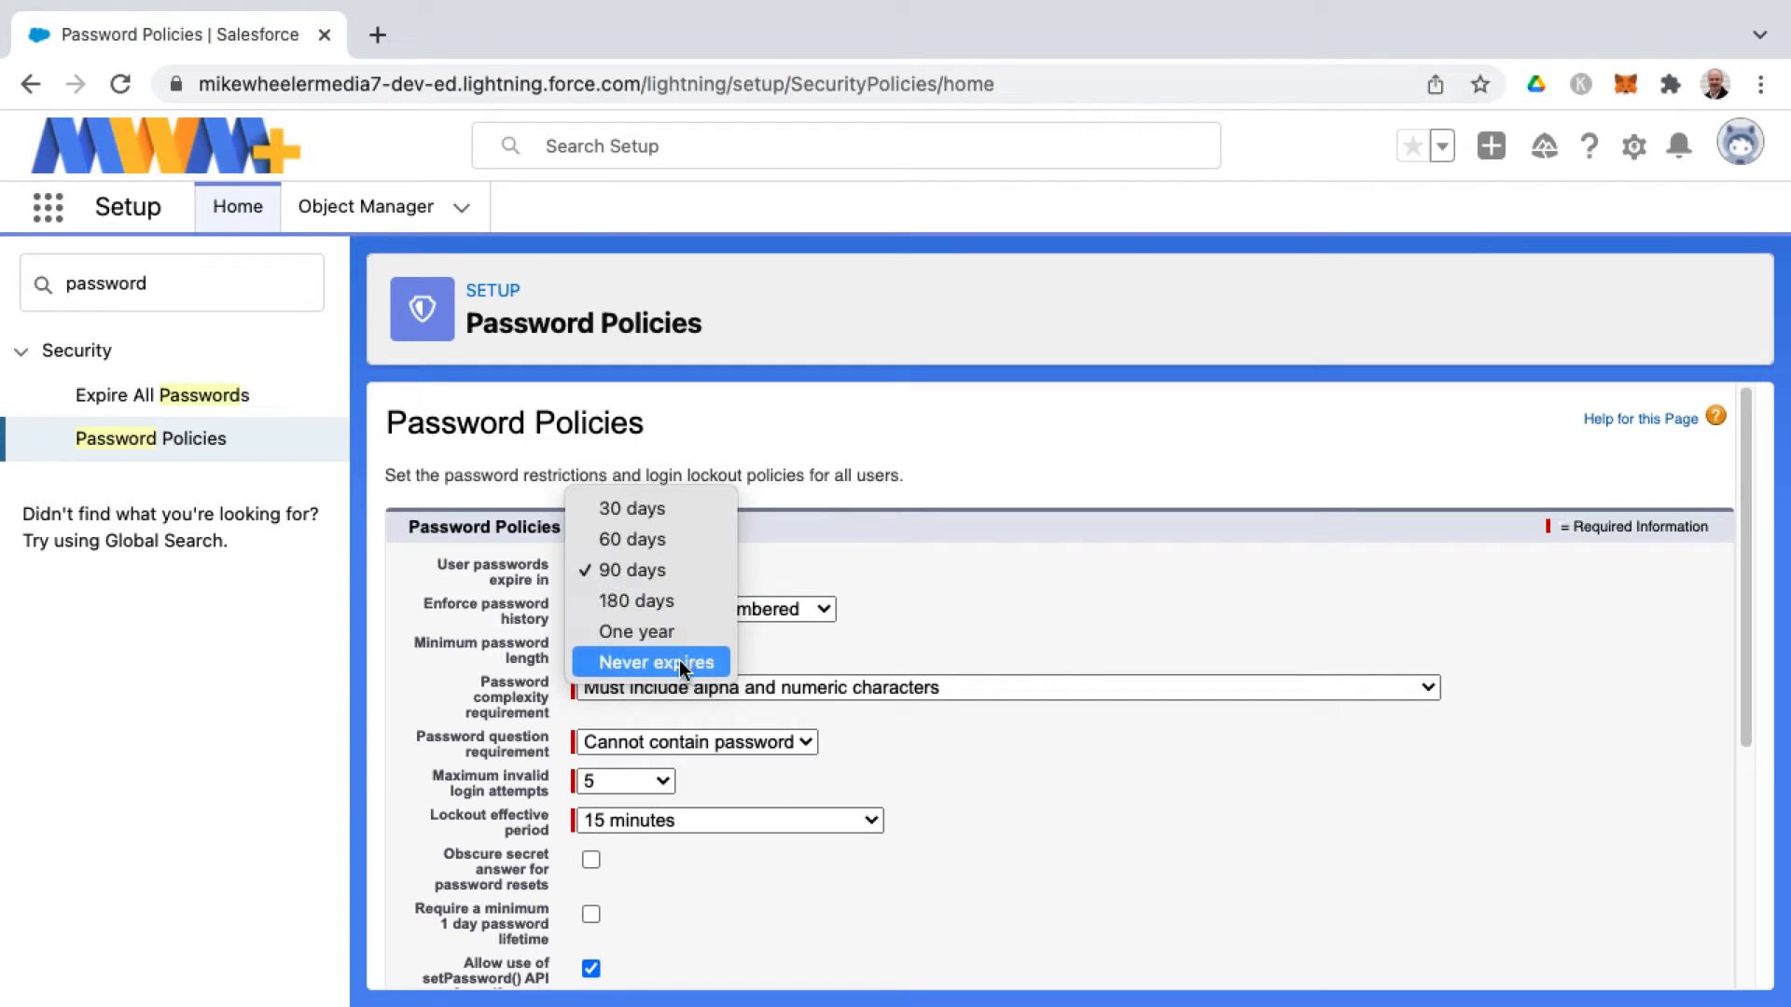
pyautogui.click(651, 660)
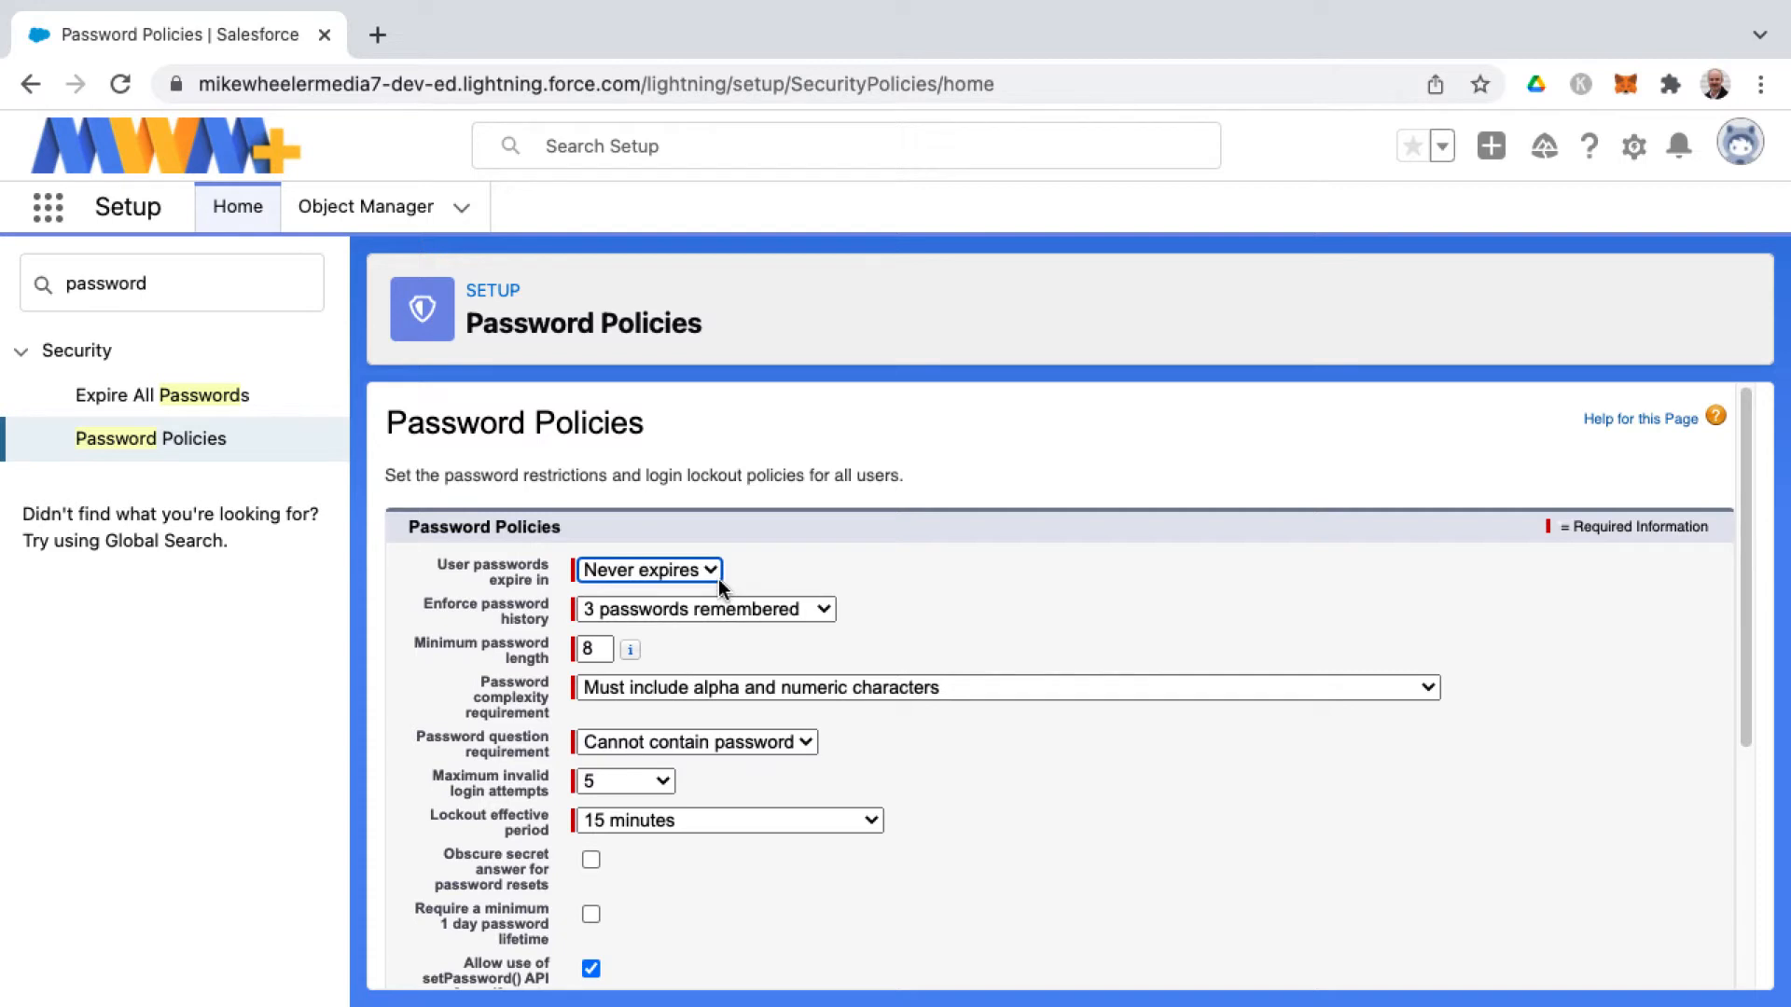
pyautogui.click(703, 609)
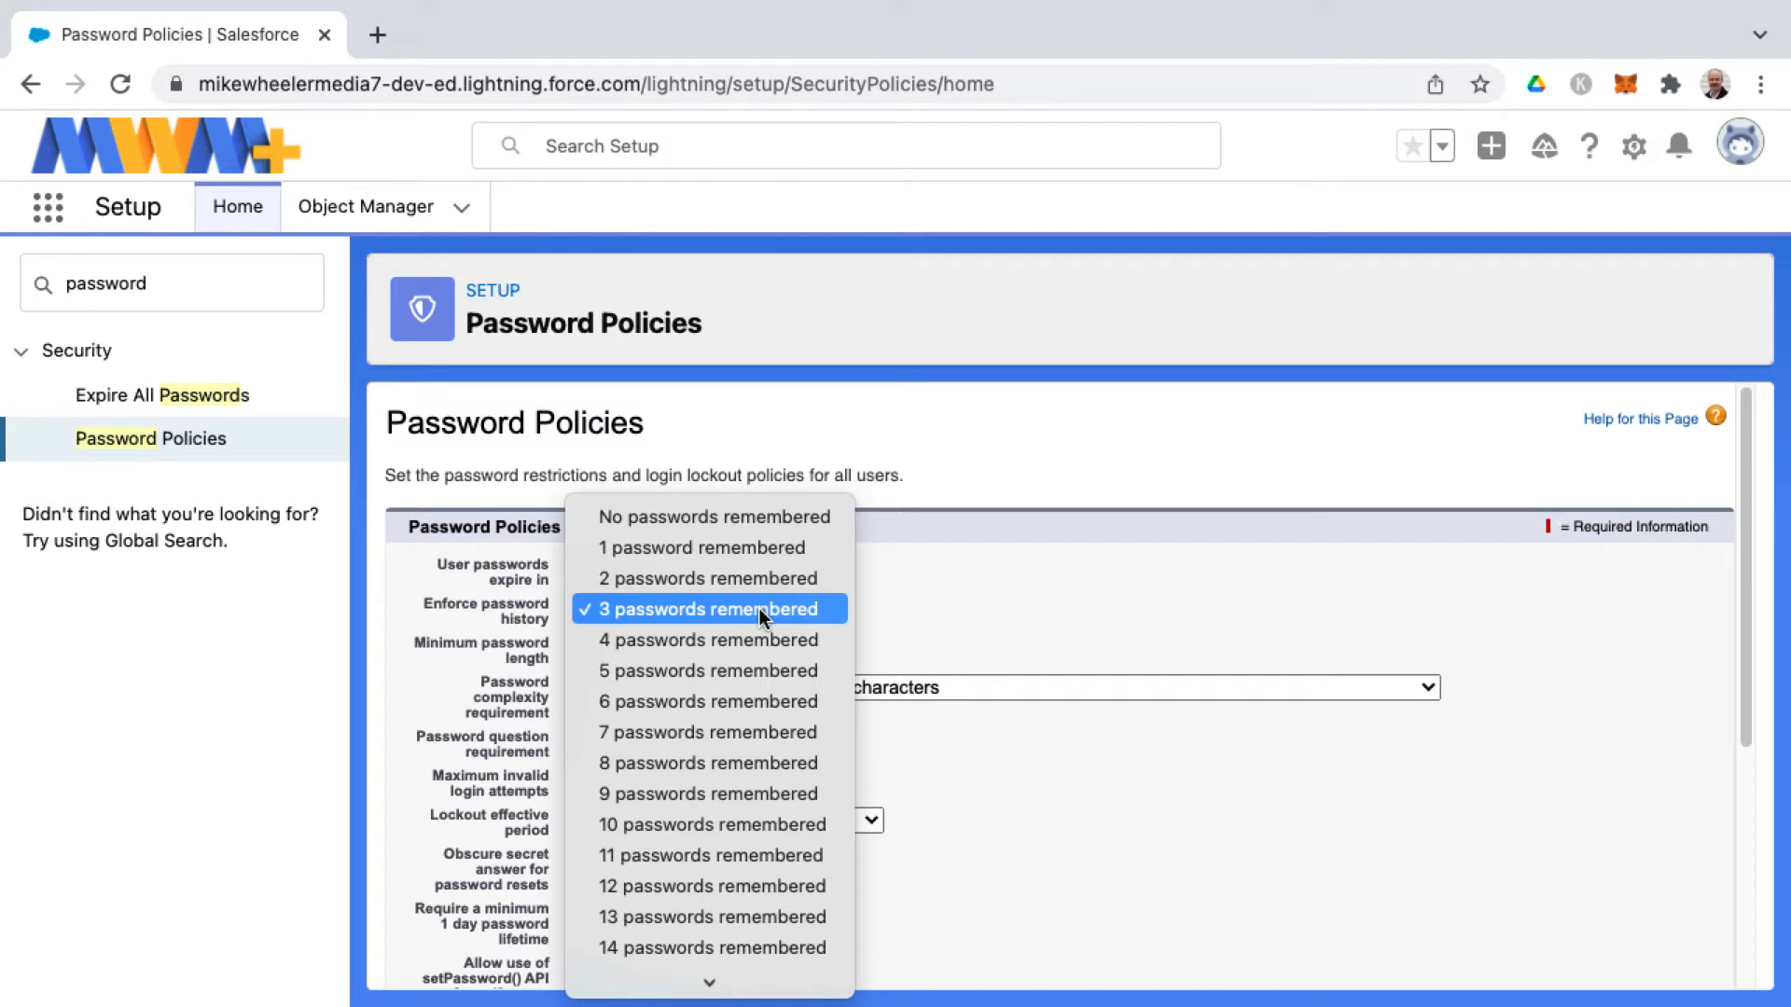
pyautogui.moveTo(712, 516)
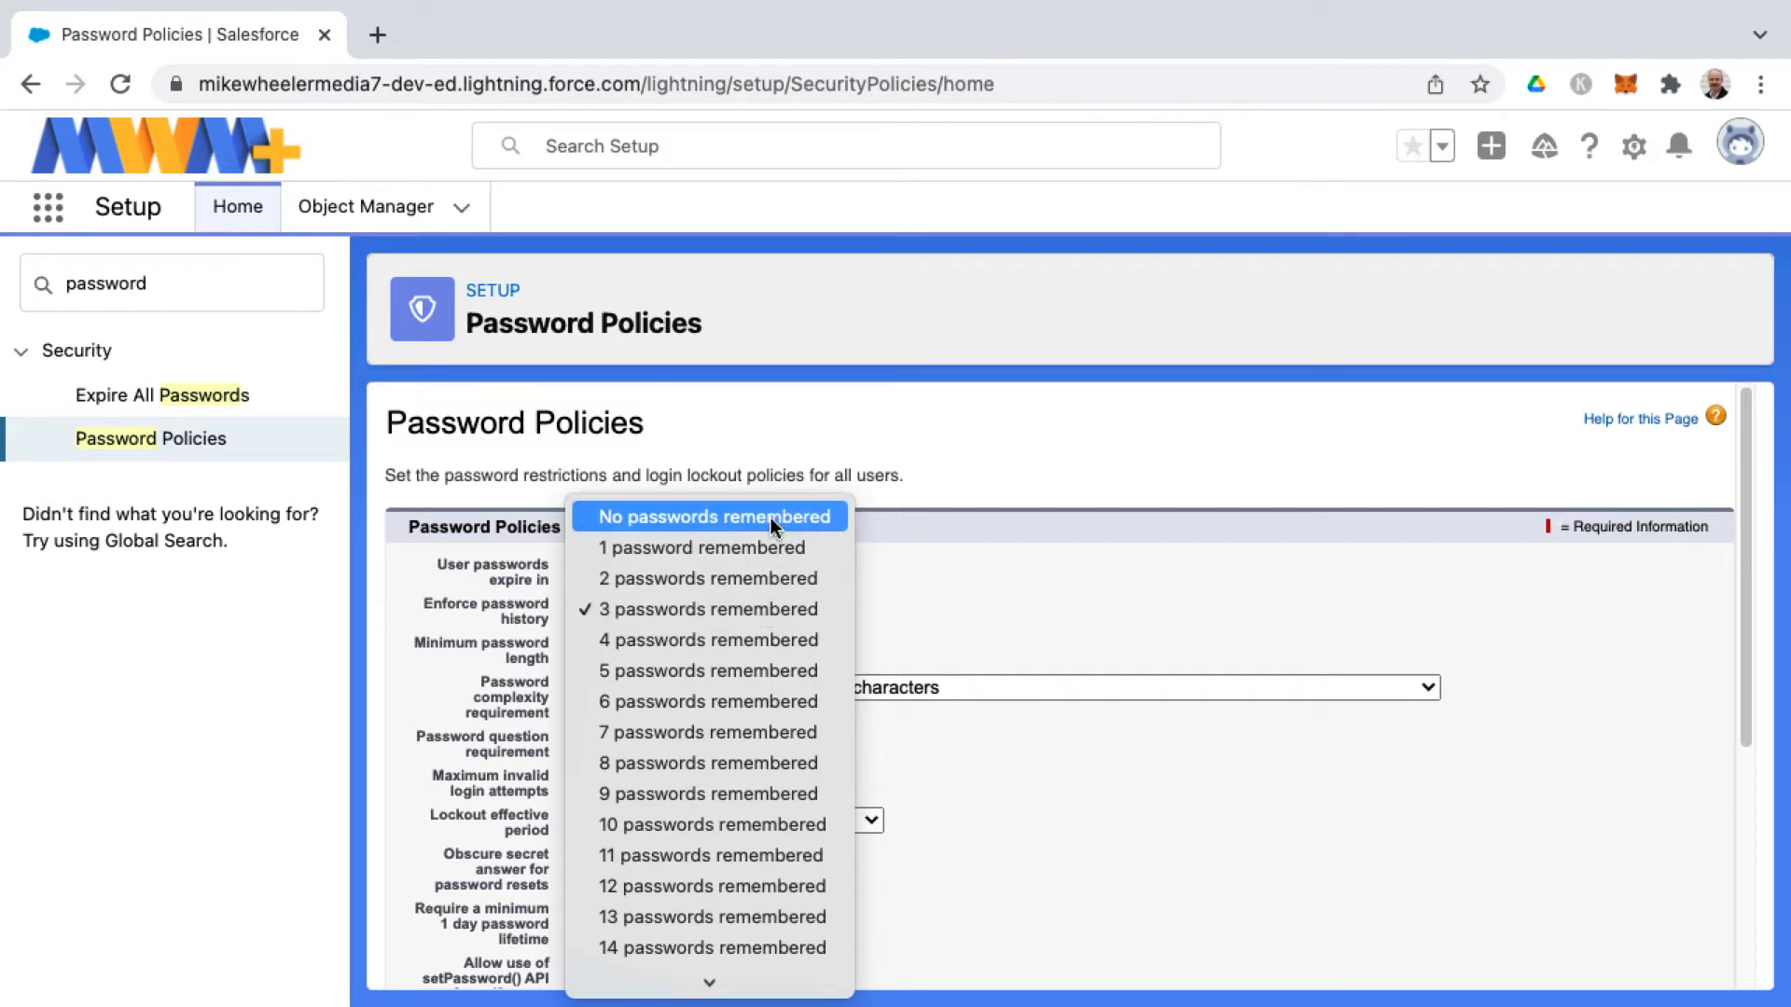
# - Set 'Enforce password history' to No passwords remembered
pyautogui.click(711, 515)
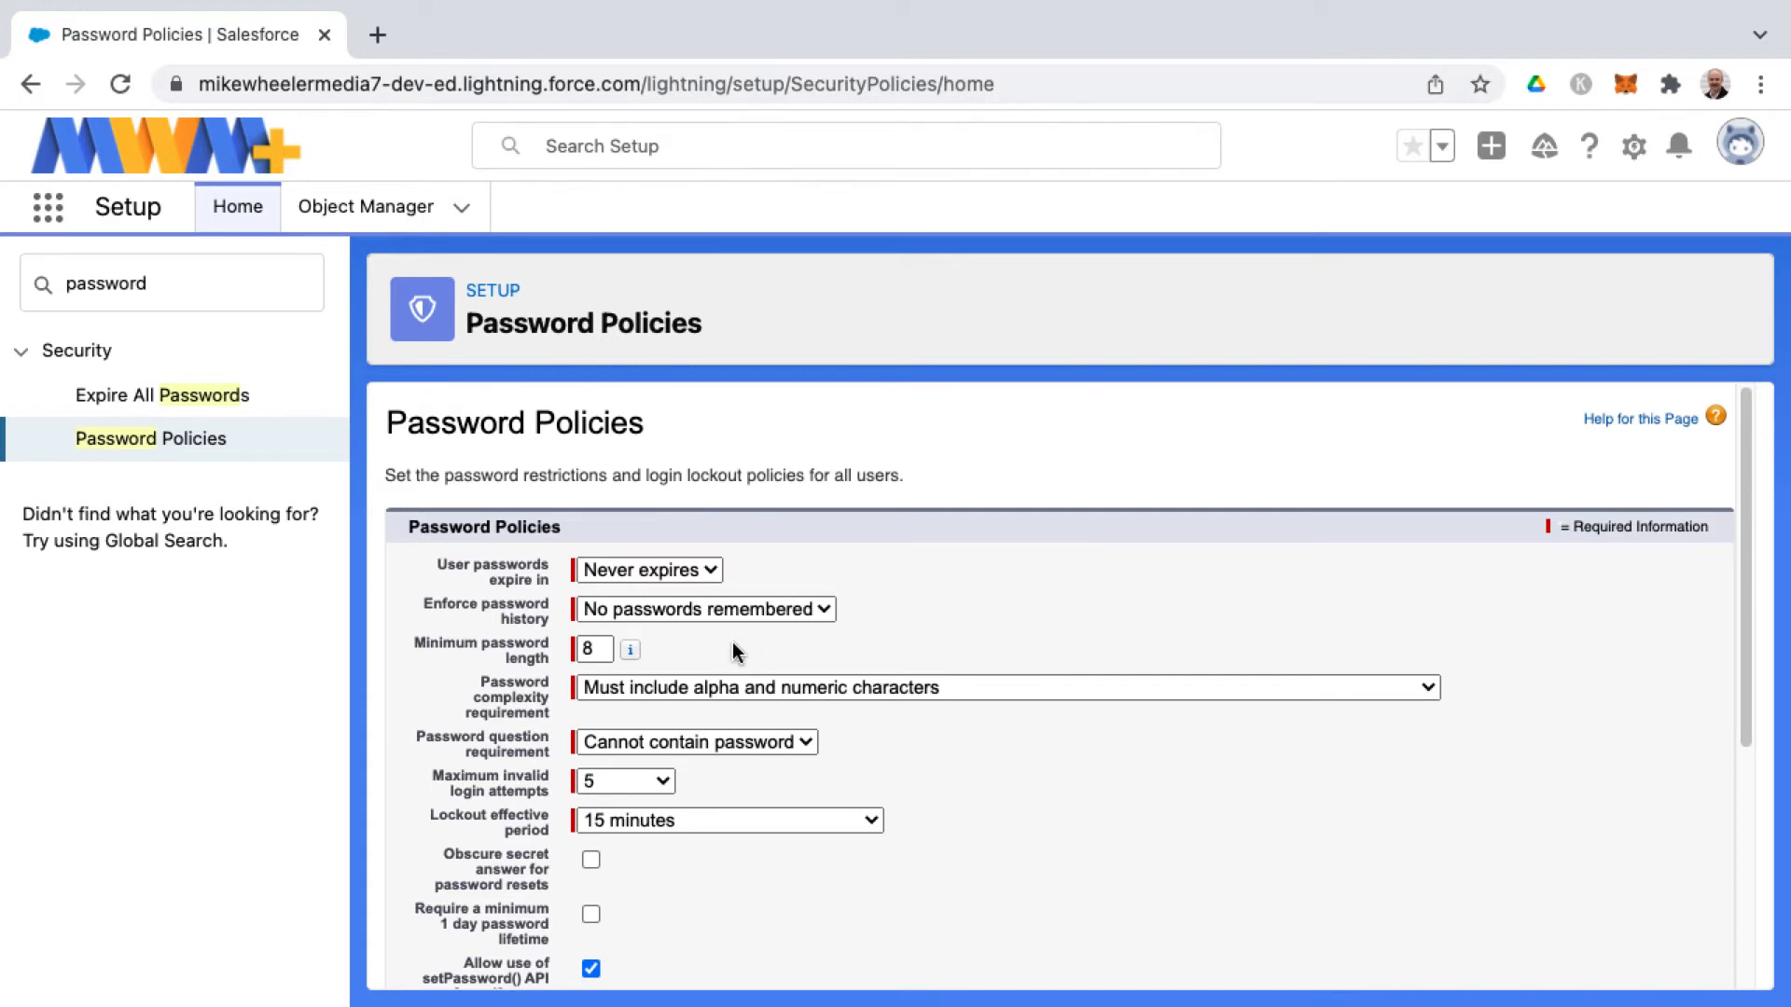
pyautogui.moveTo(927, 619)
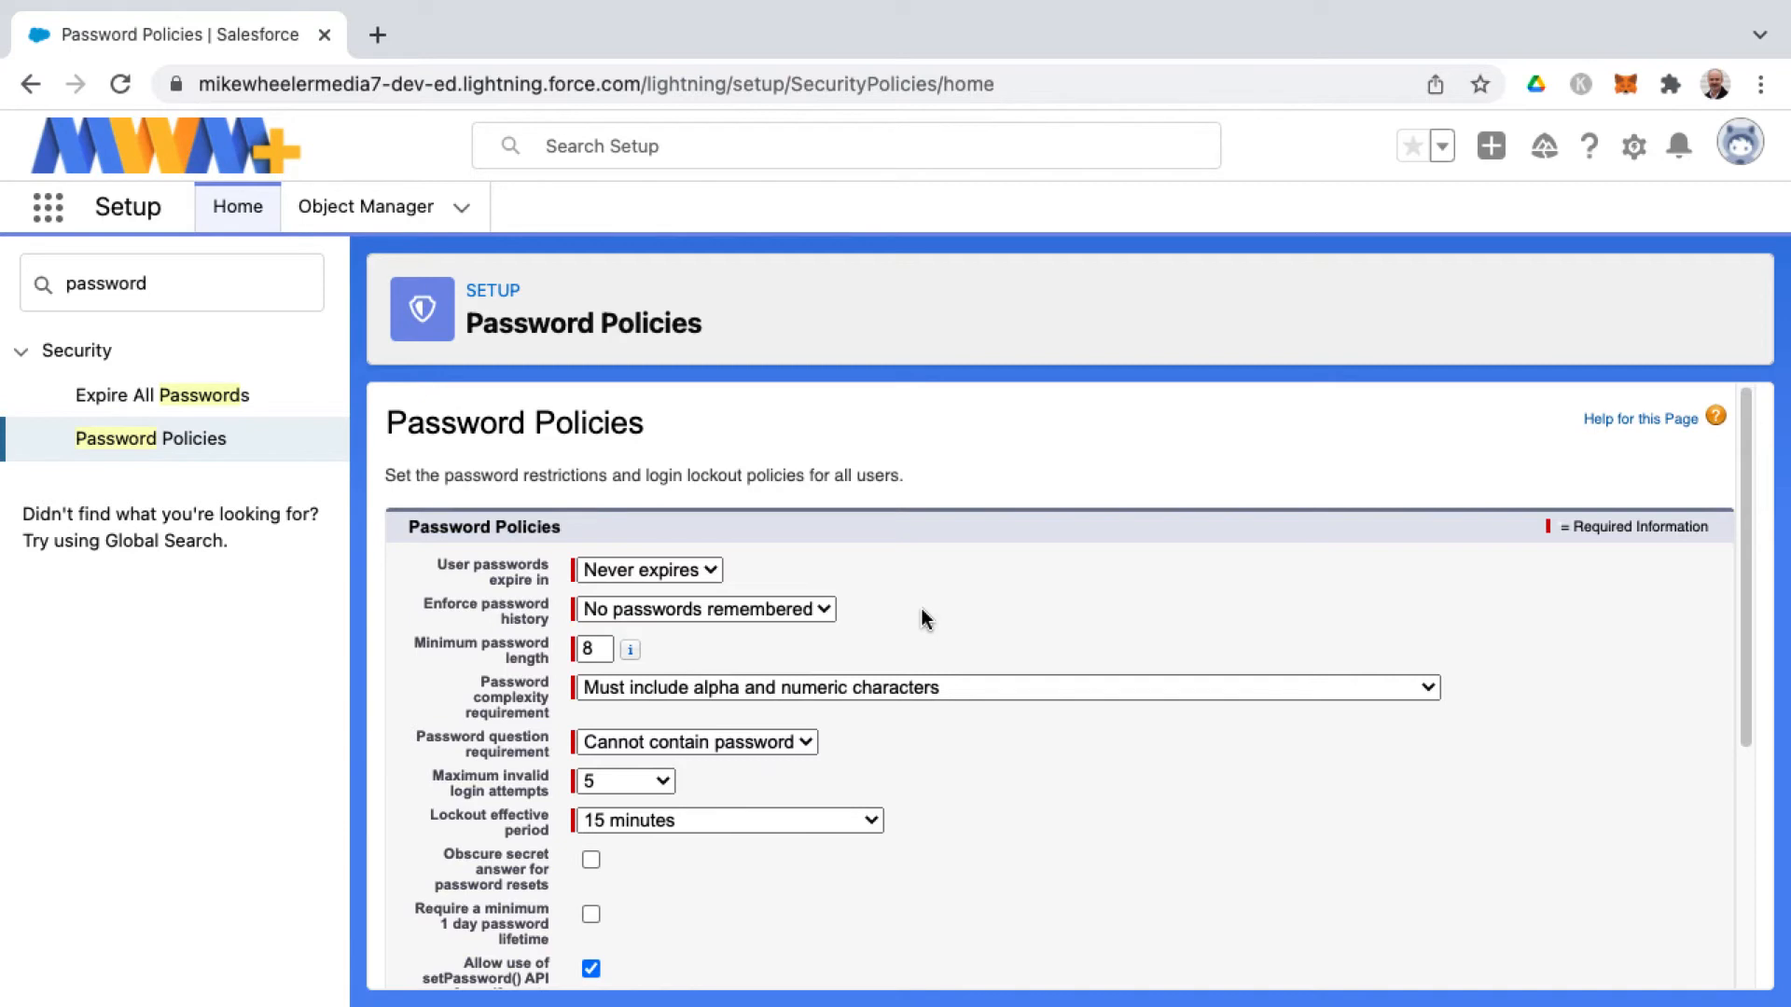
pyautogui.moveTo(841, 655)
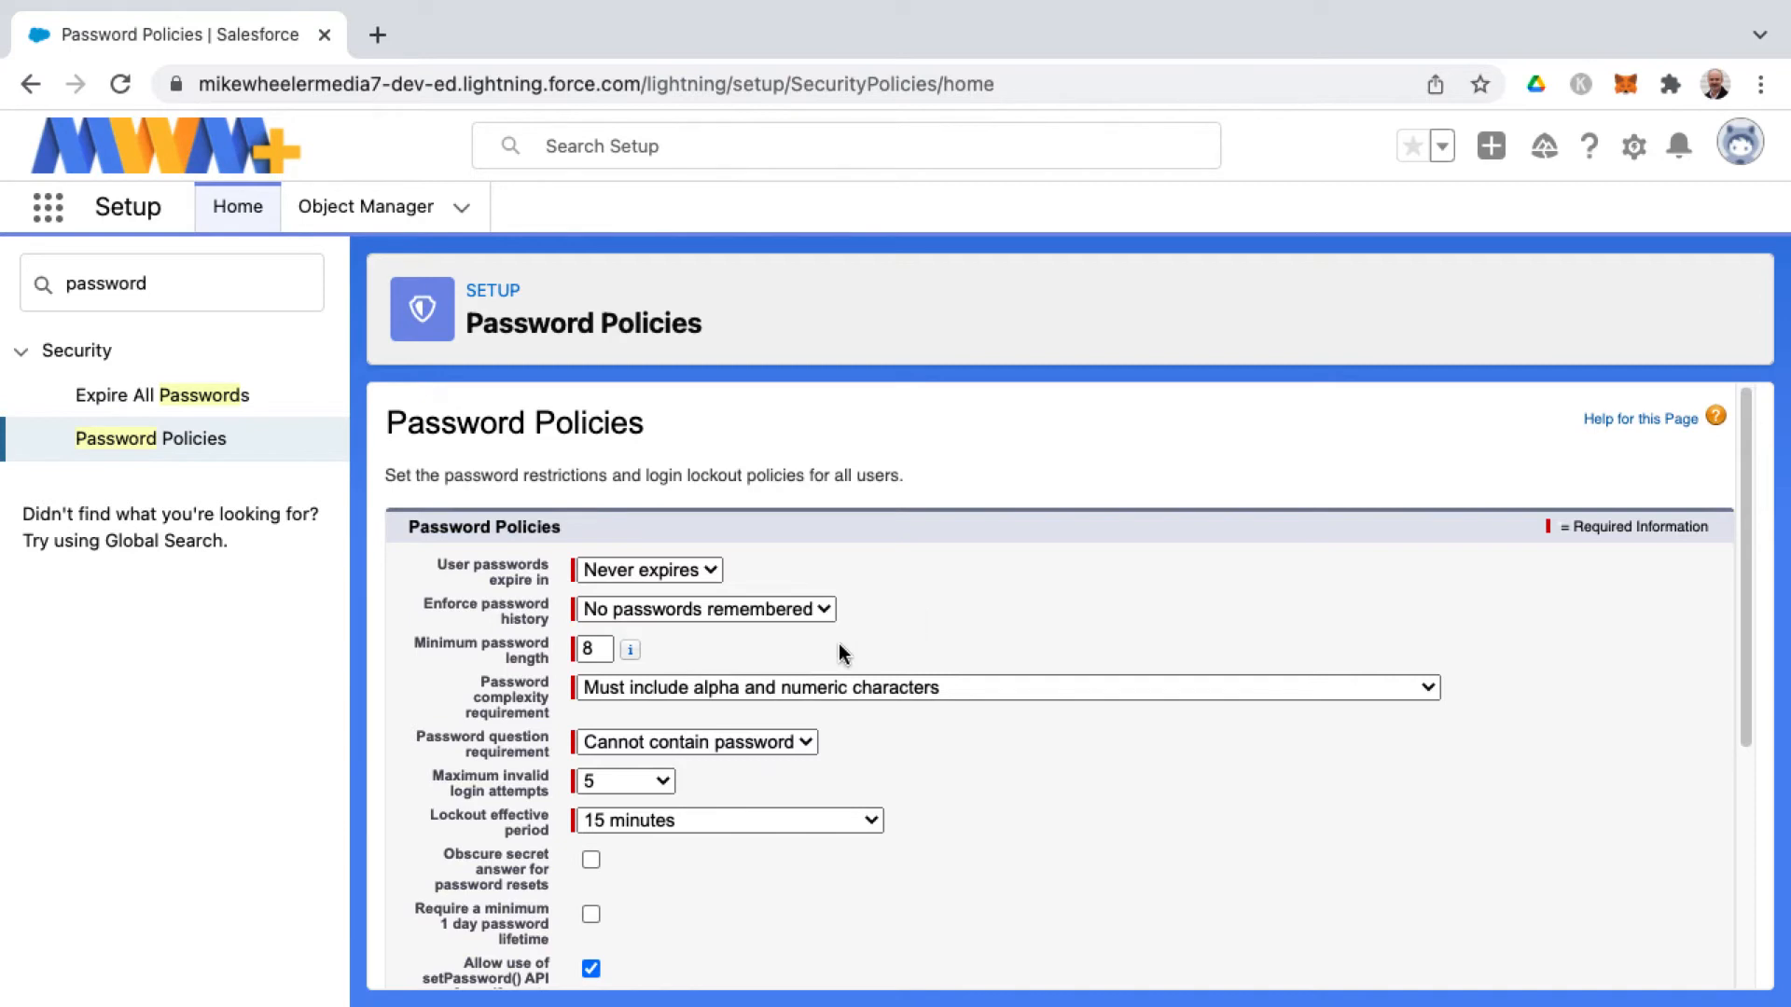
pyautogui.moveTo(730, 577)
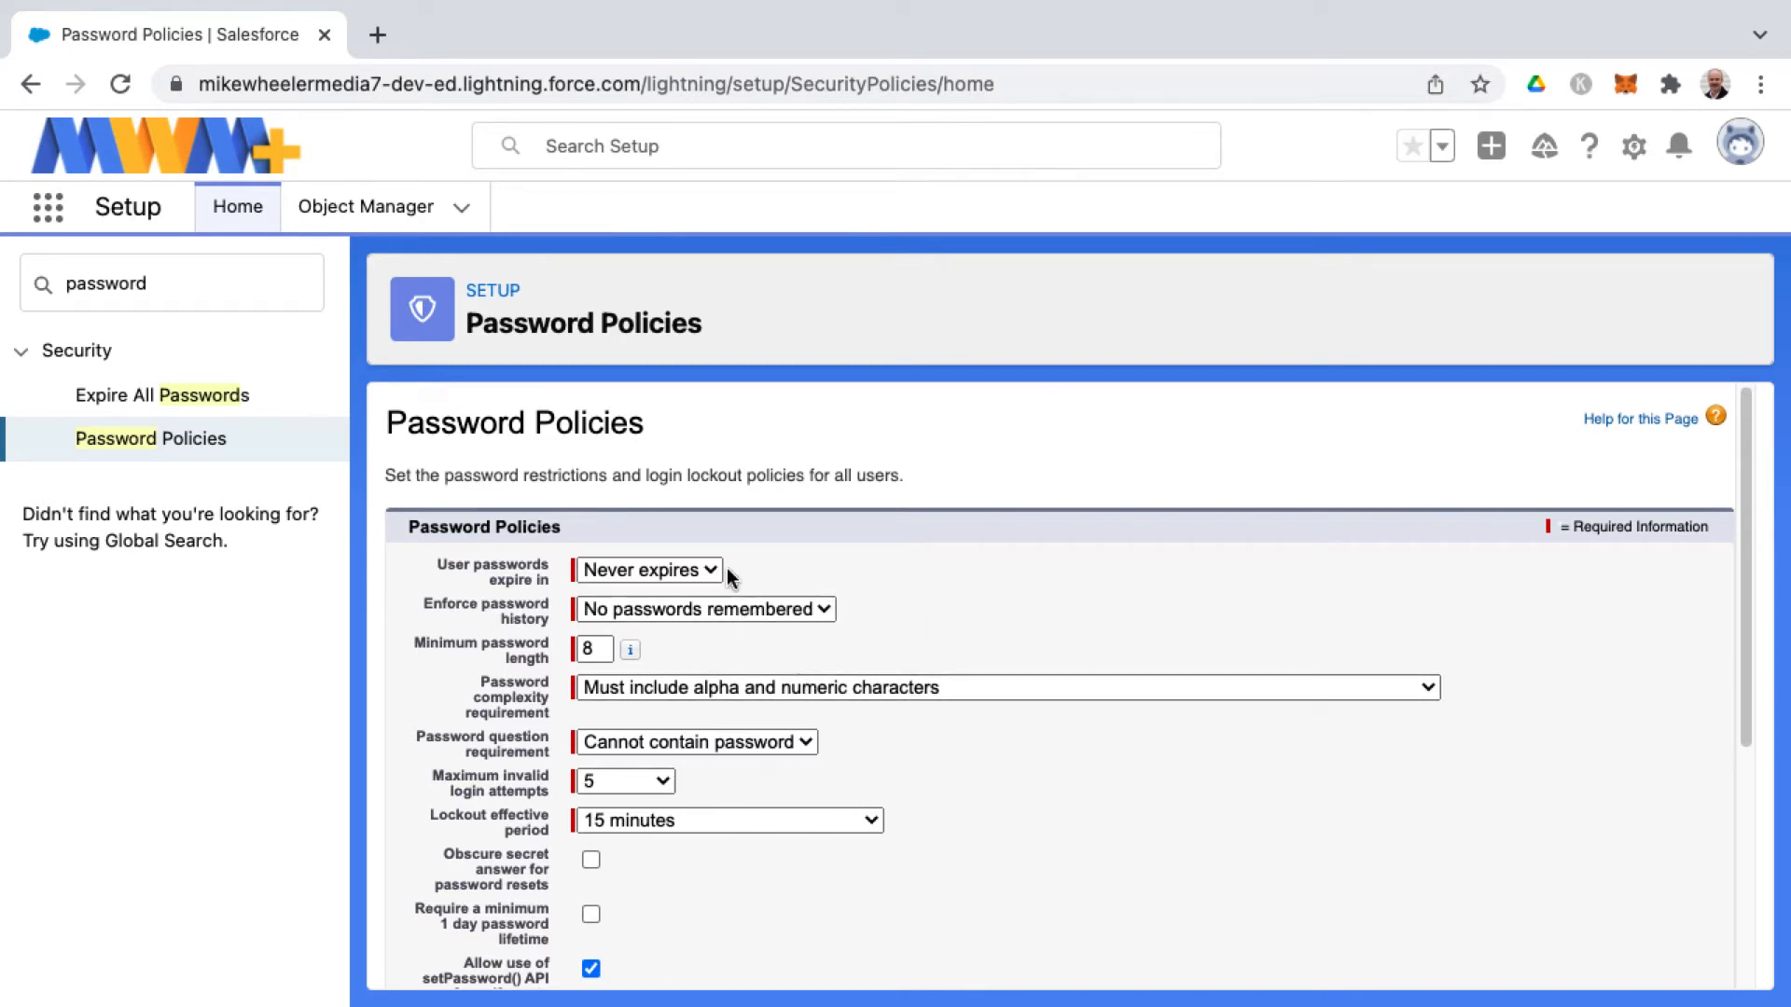
# - Set maximum invalid login attempts to No Limit, keeping alpha-numeric complexity and minimum length as they are
pyautogui.click(625, 782)
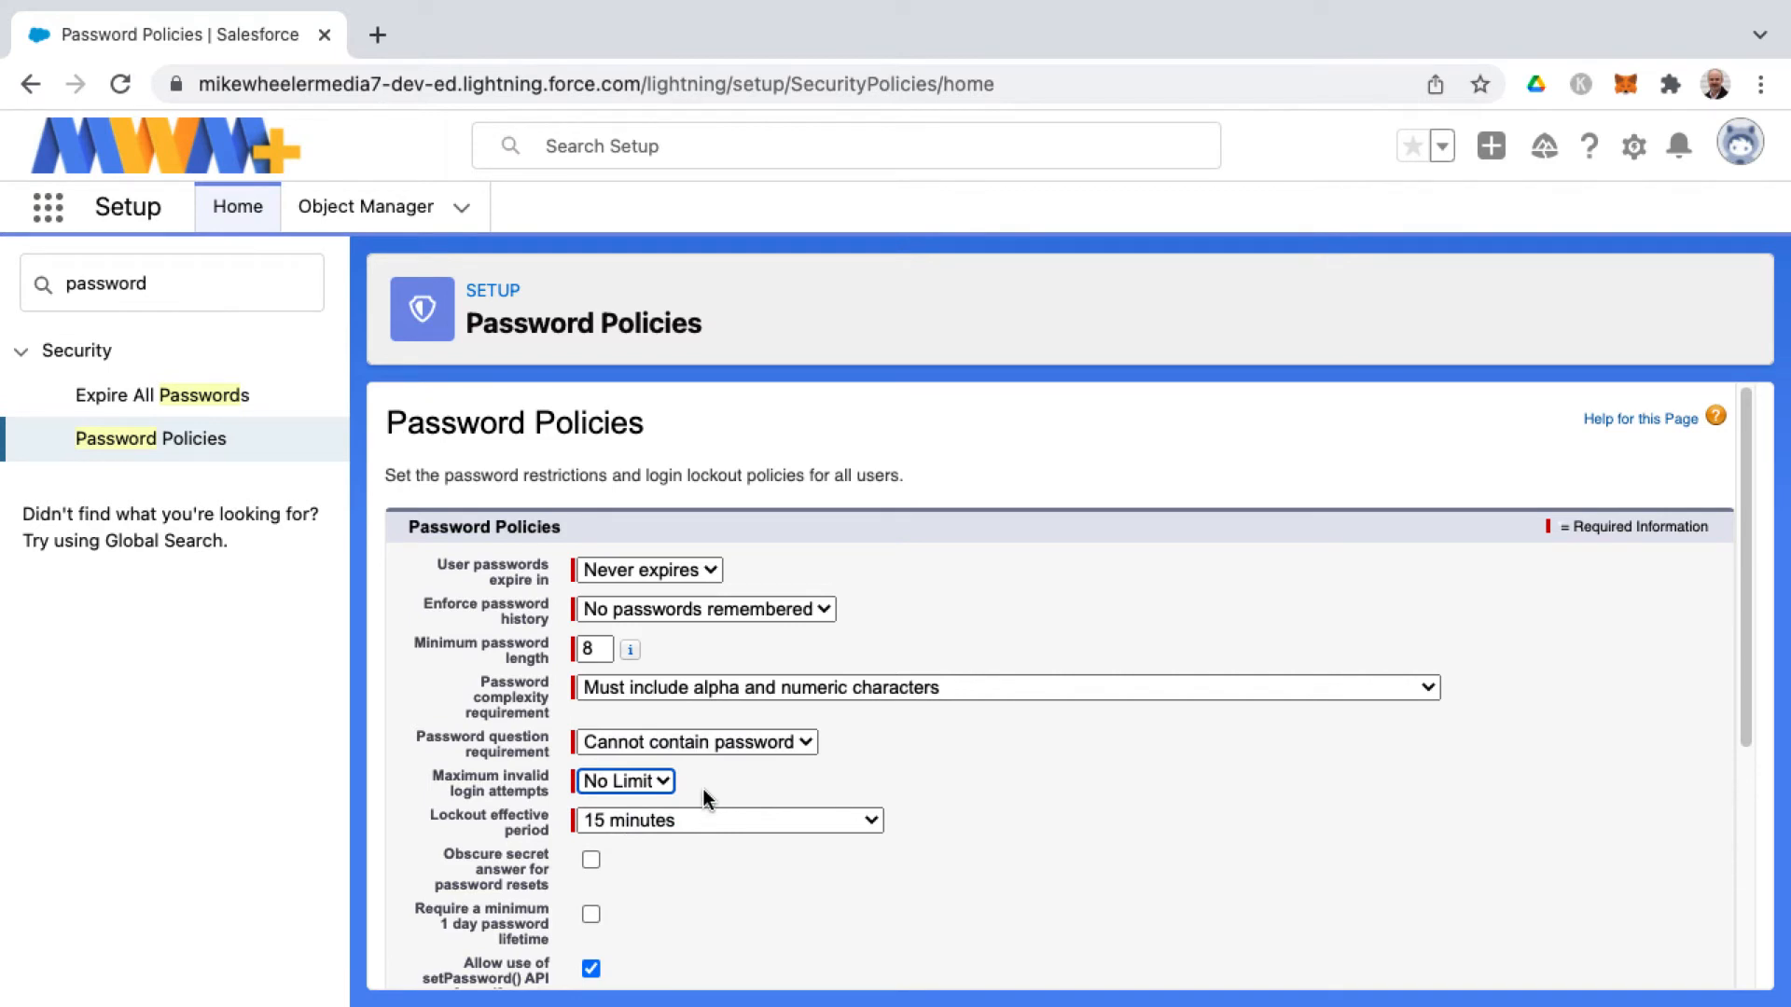
pyautogui.moveTo(737, 767)
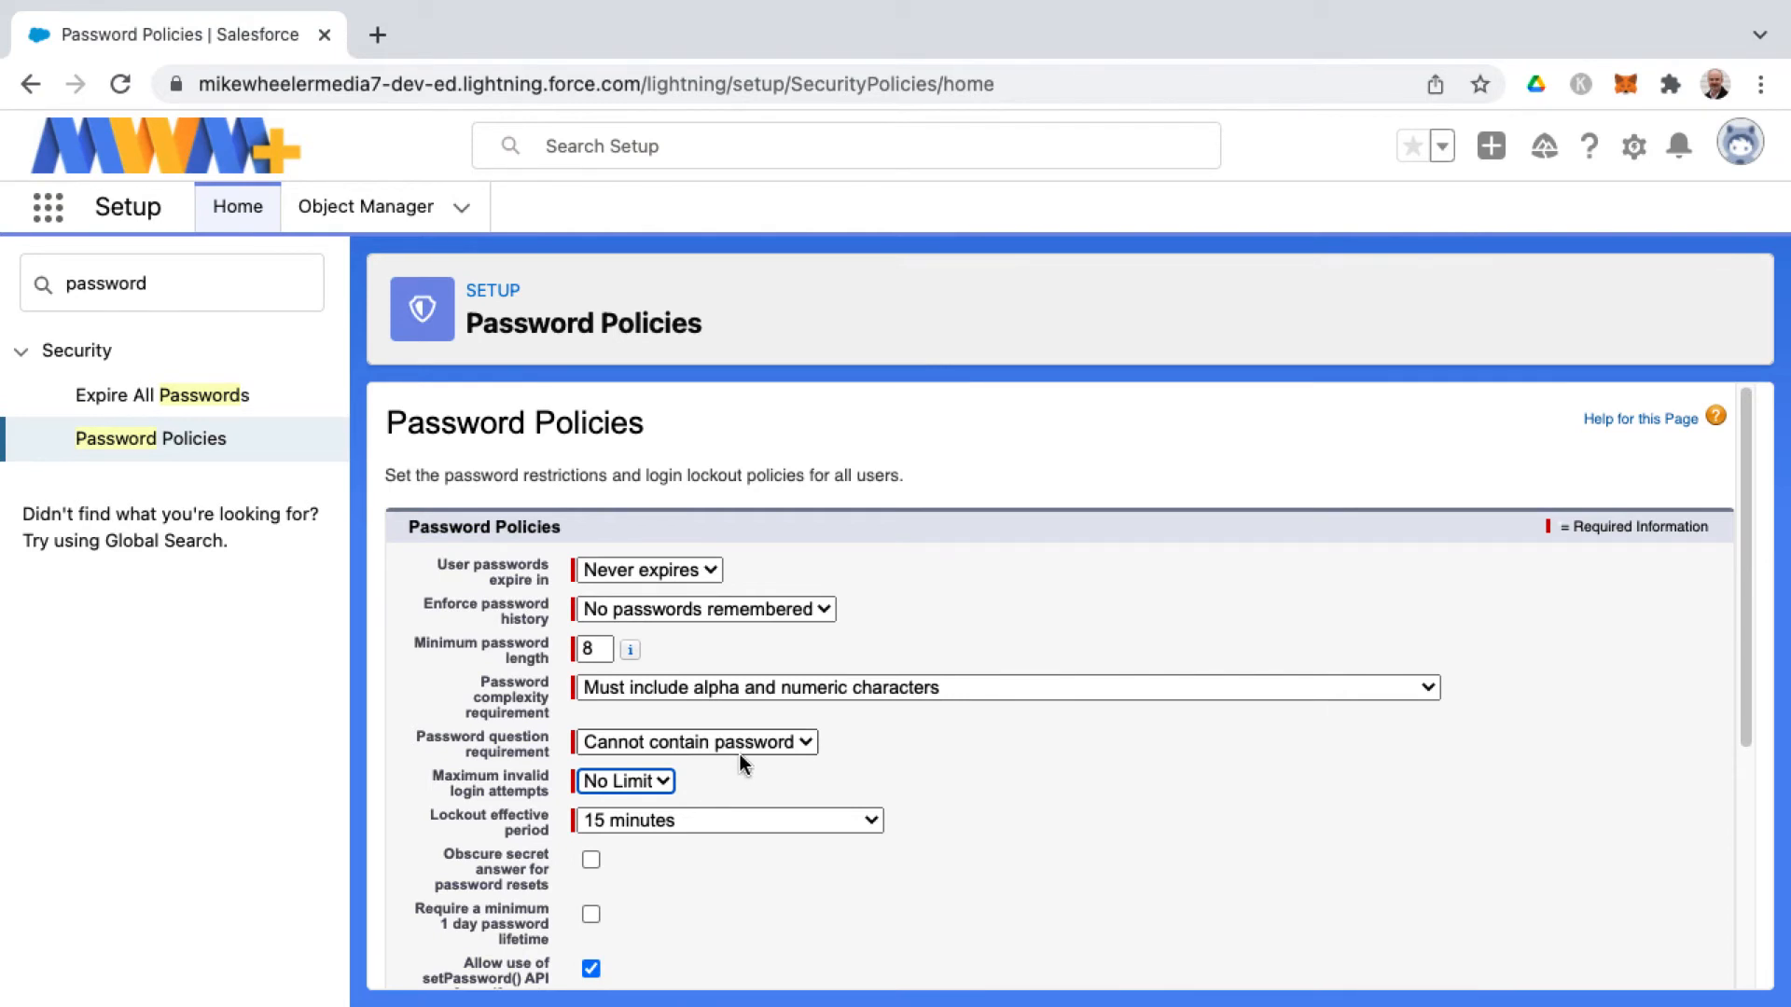
pyautogui.click(1006, 686)
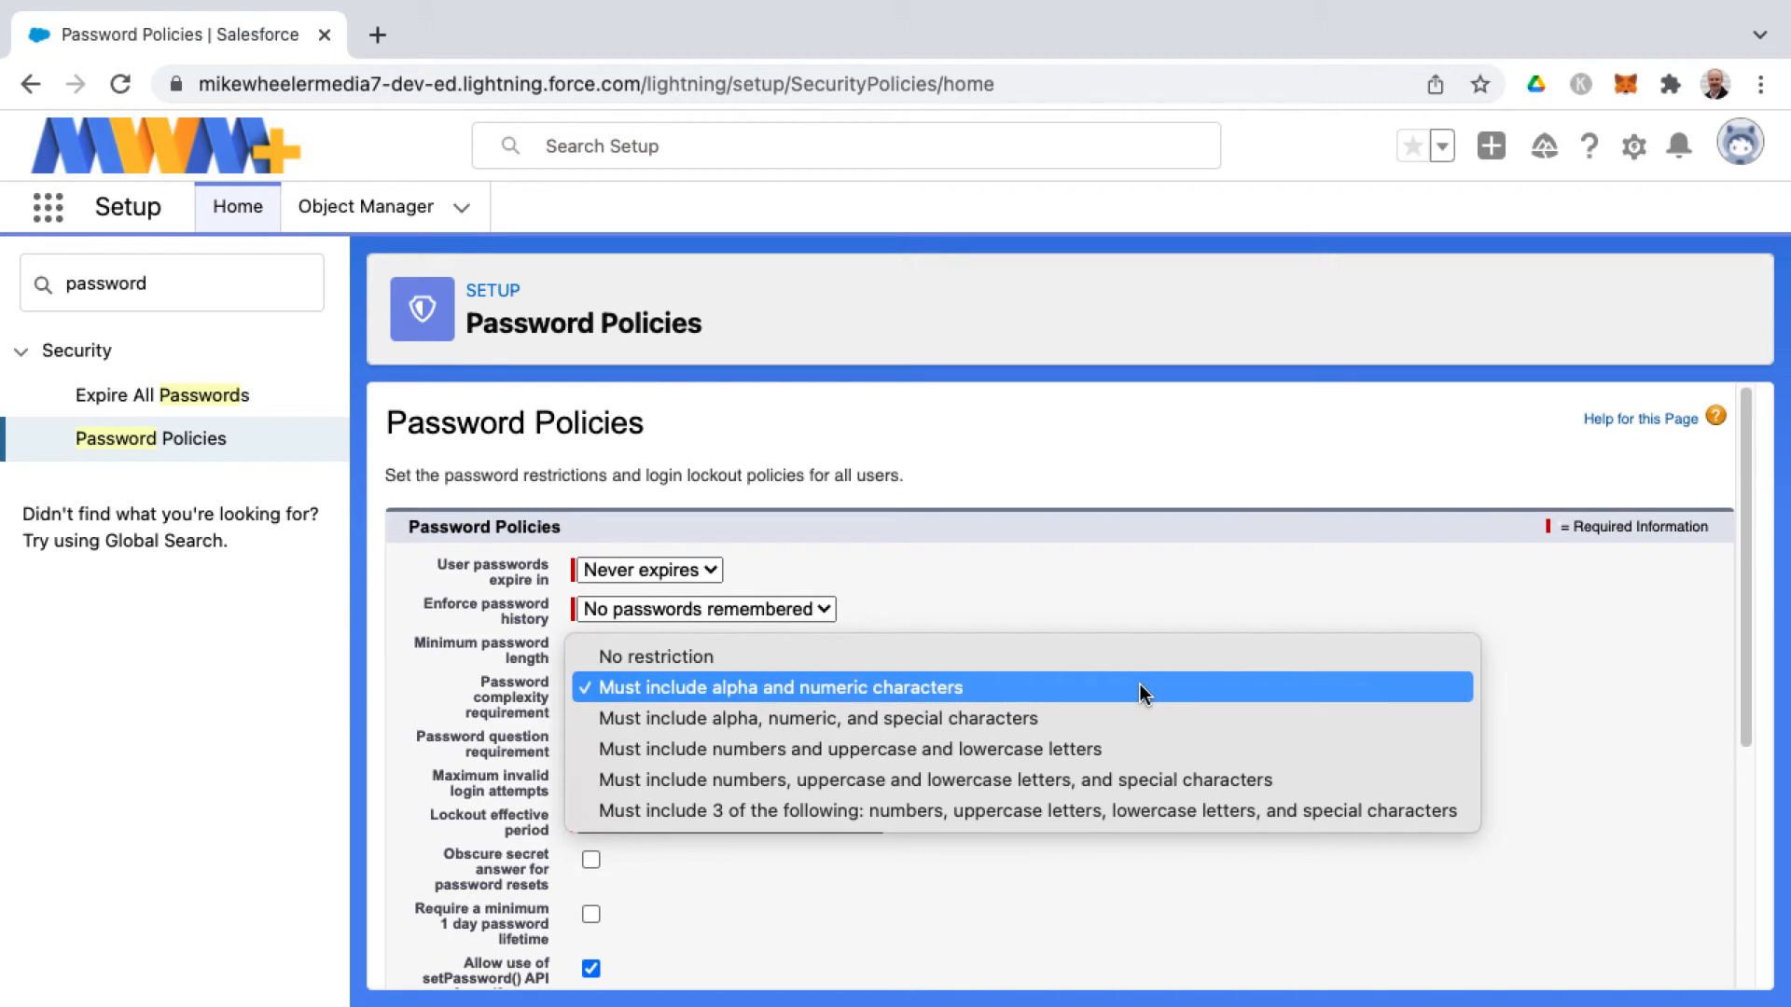
pyautogui.click(776, 688)
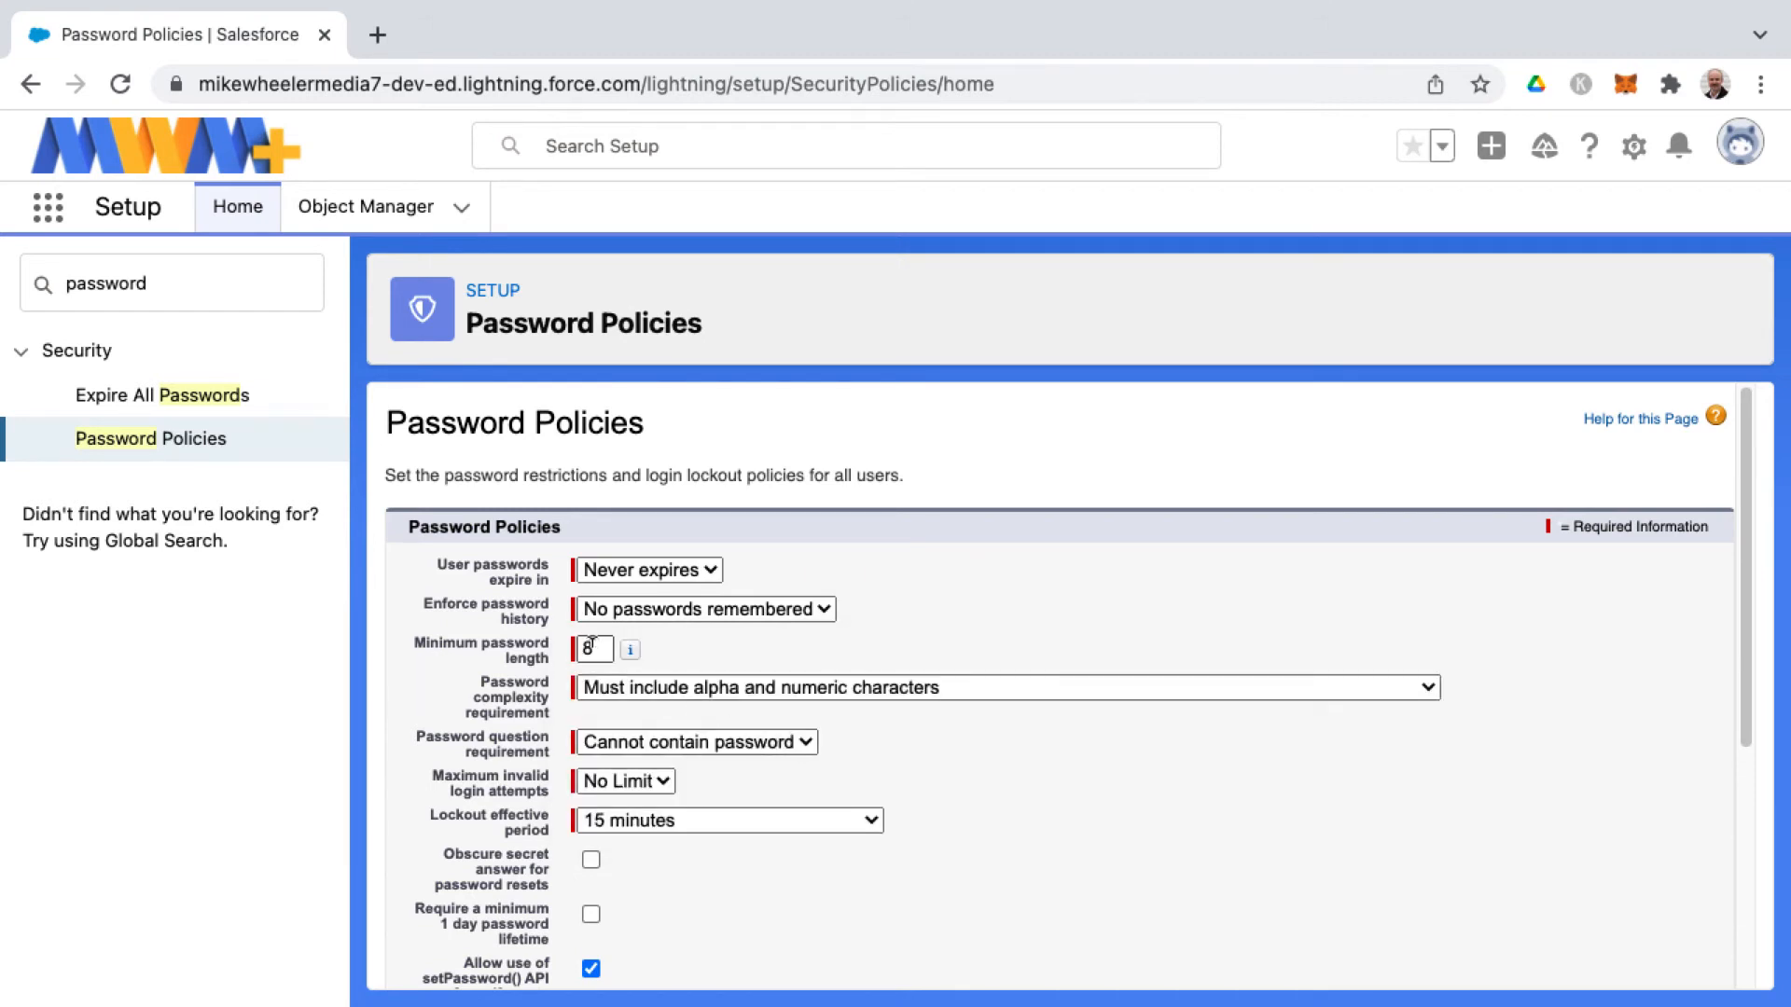
pyautogui.click(593, 649)
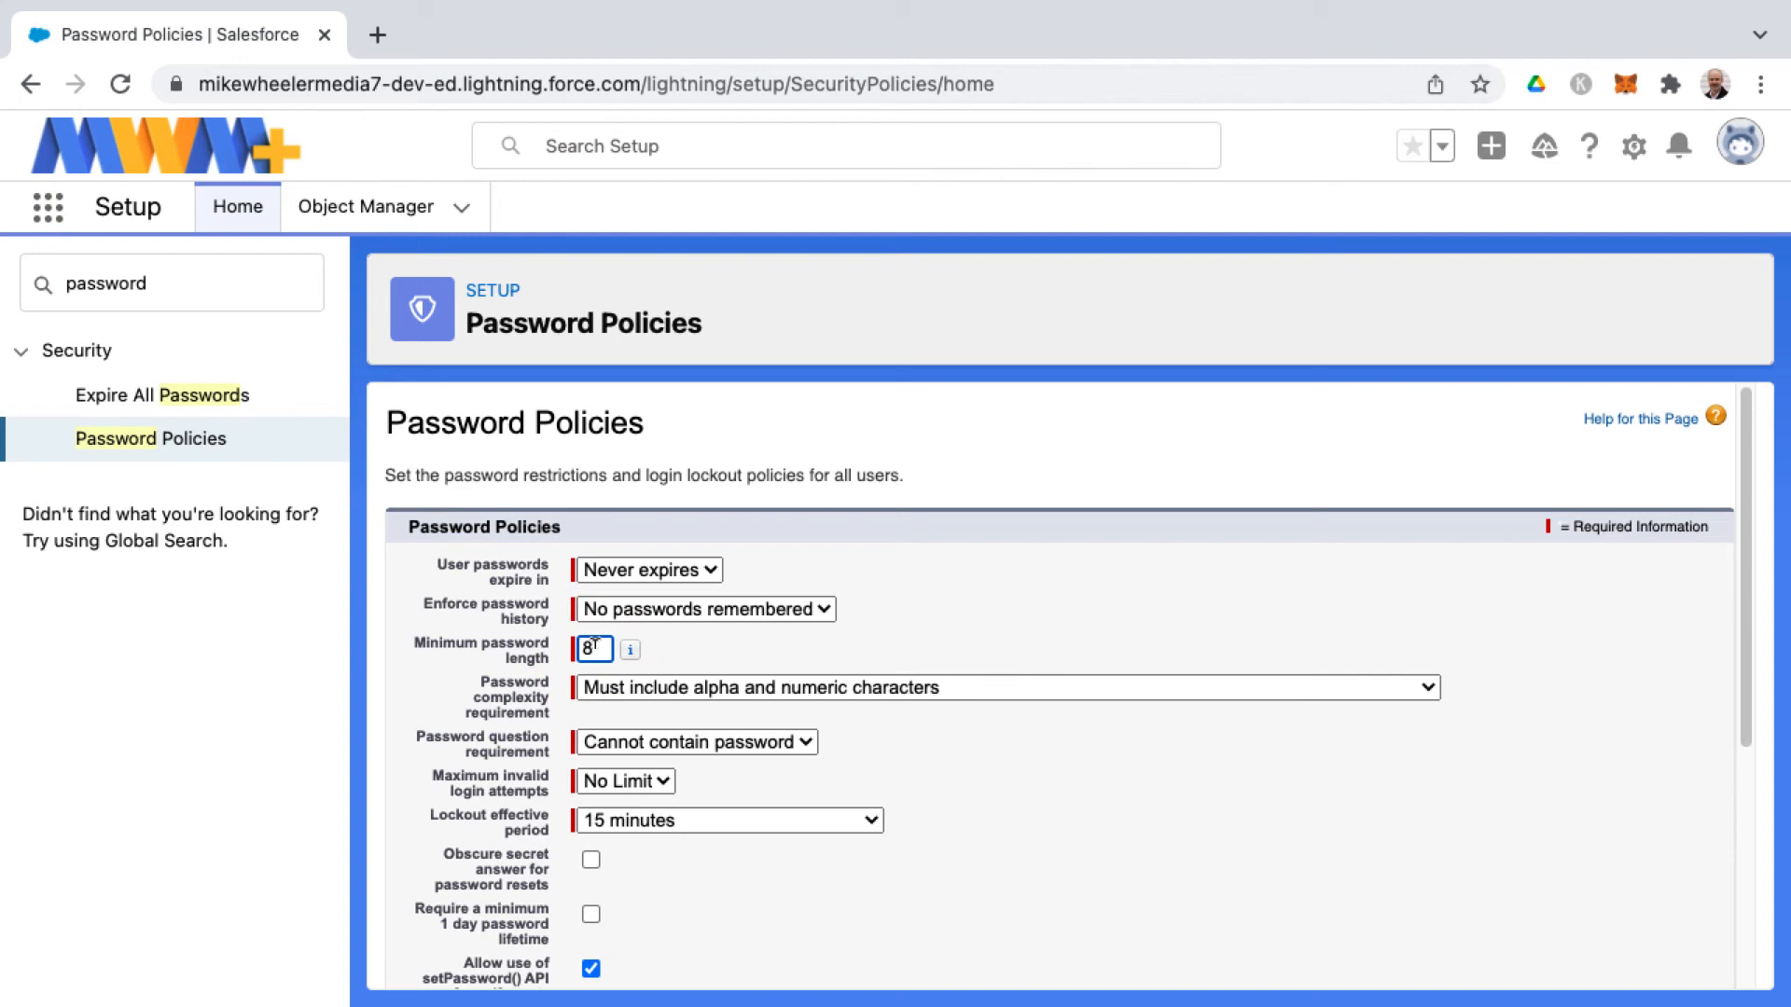
pyautogui.scroll(-3)
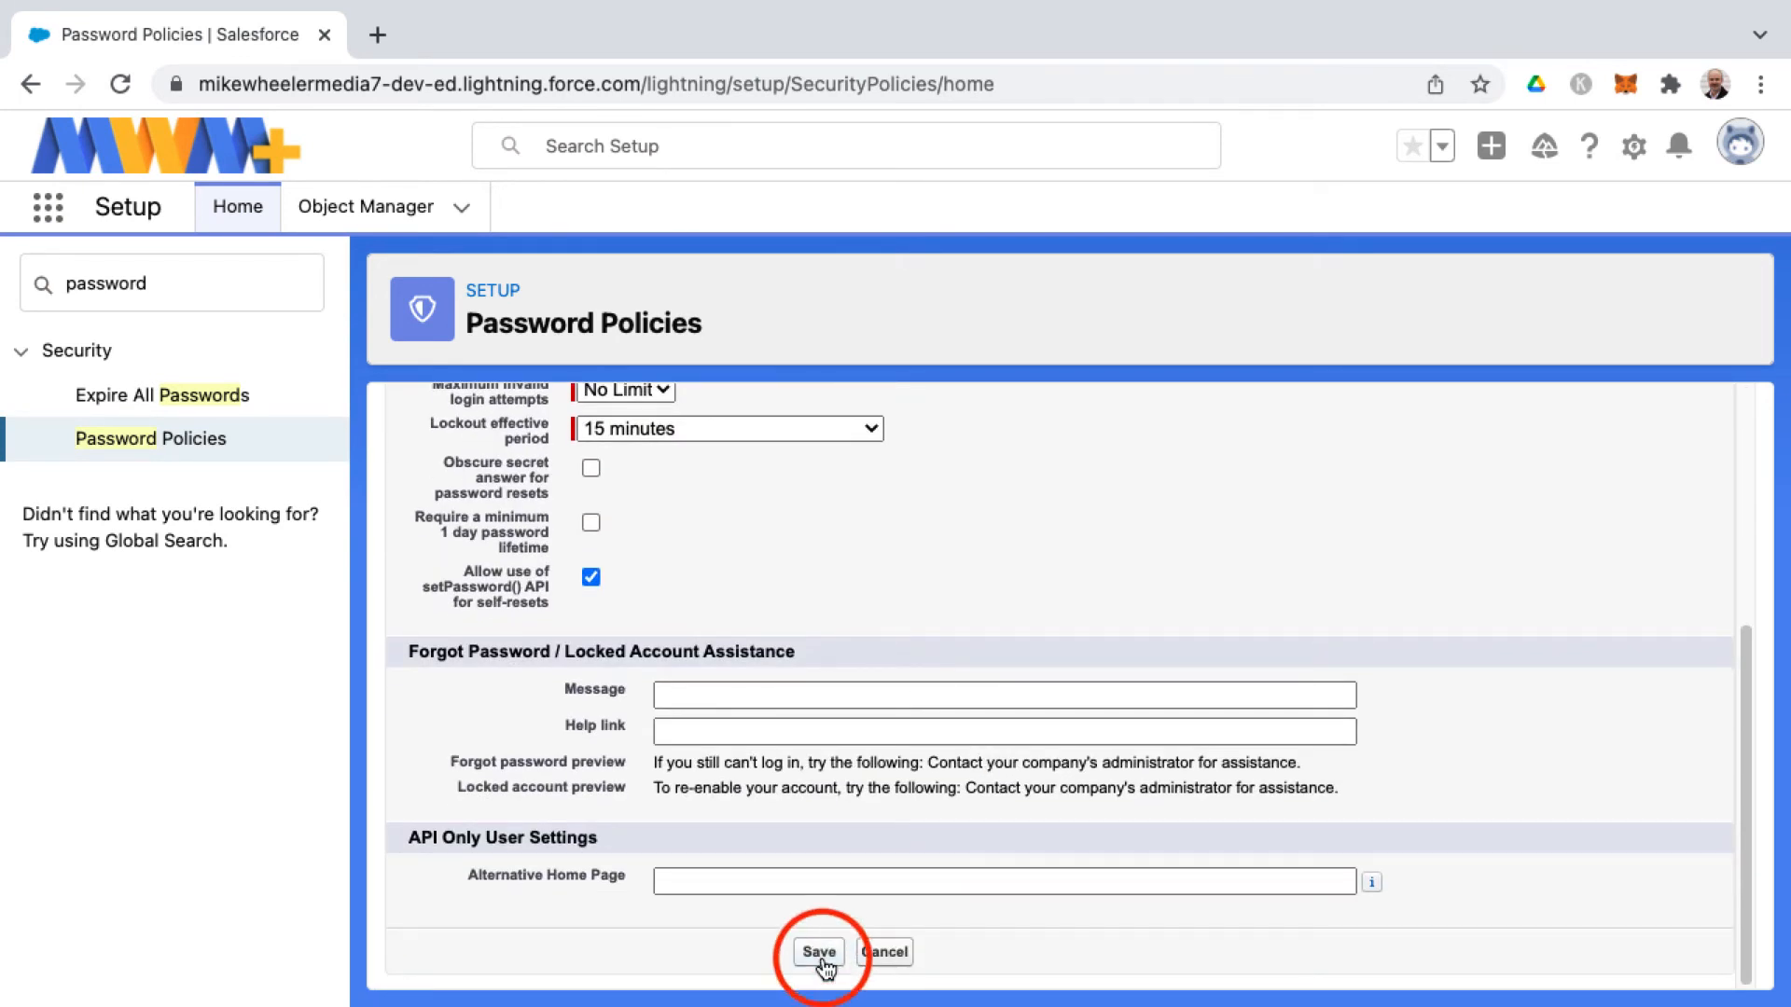
# - Save the password policies and return to the Password Policies page to confirm the settings
pyautogui.click(817, 951)
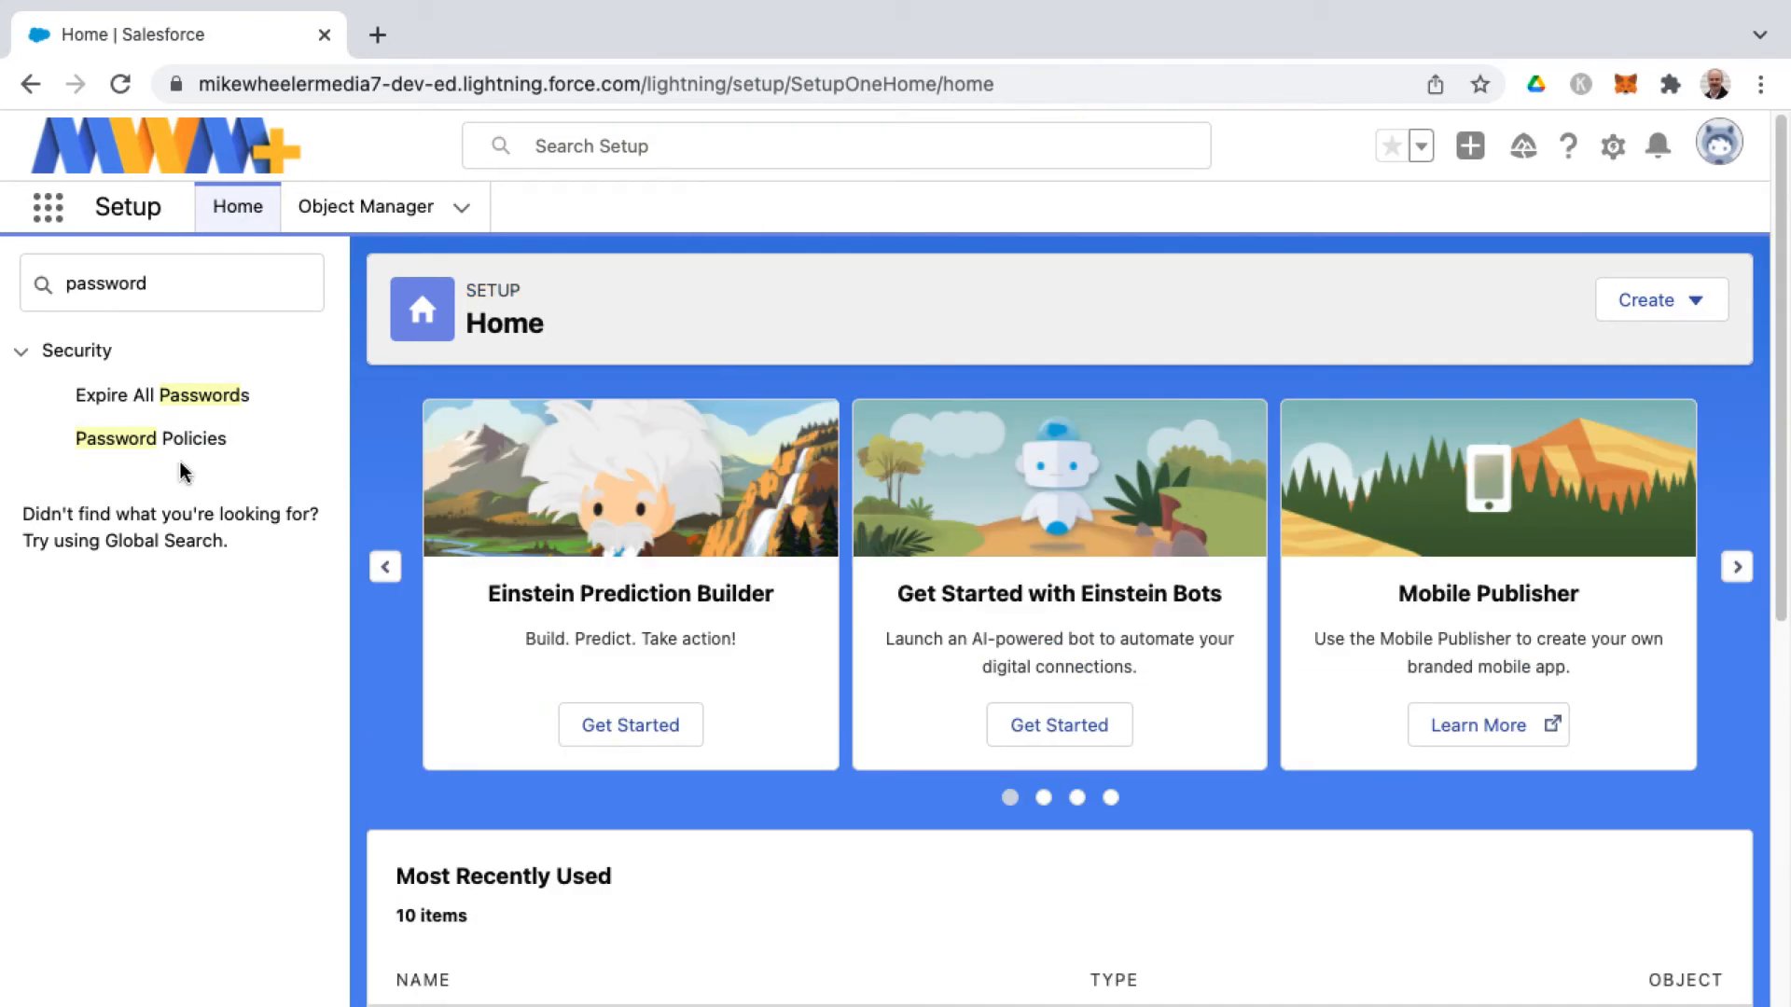
pyautogui.click(149, 439)
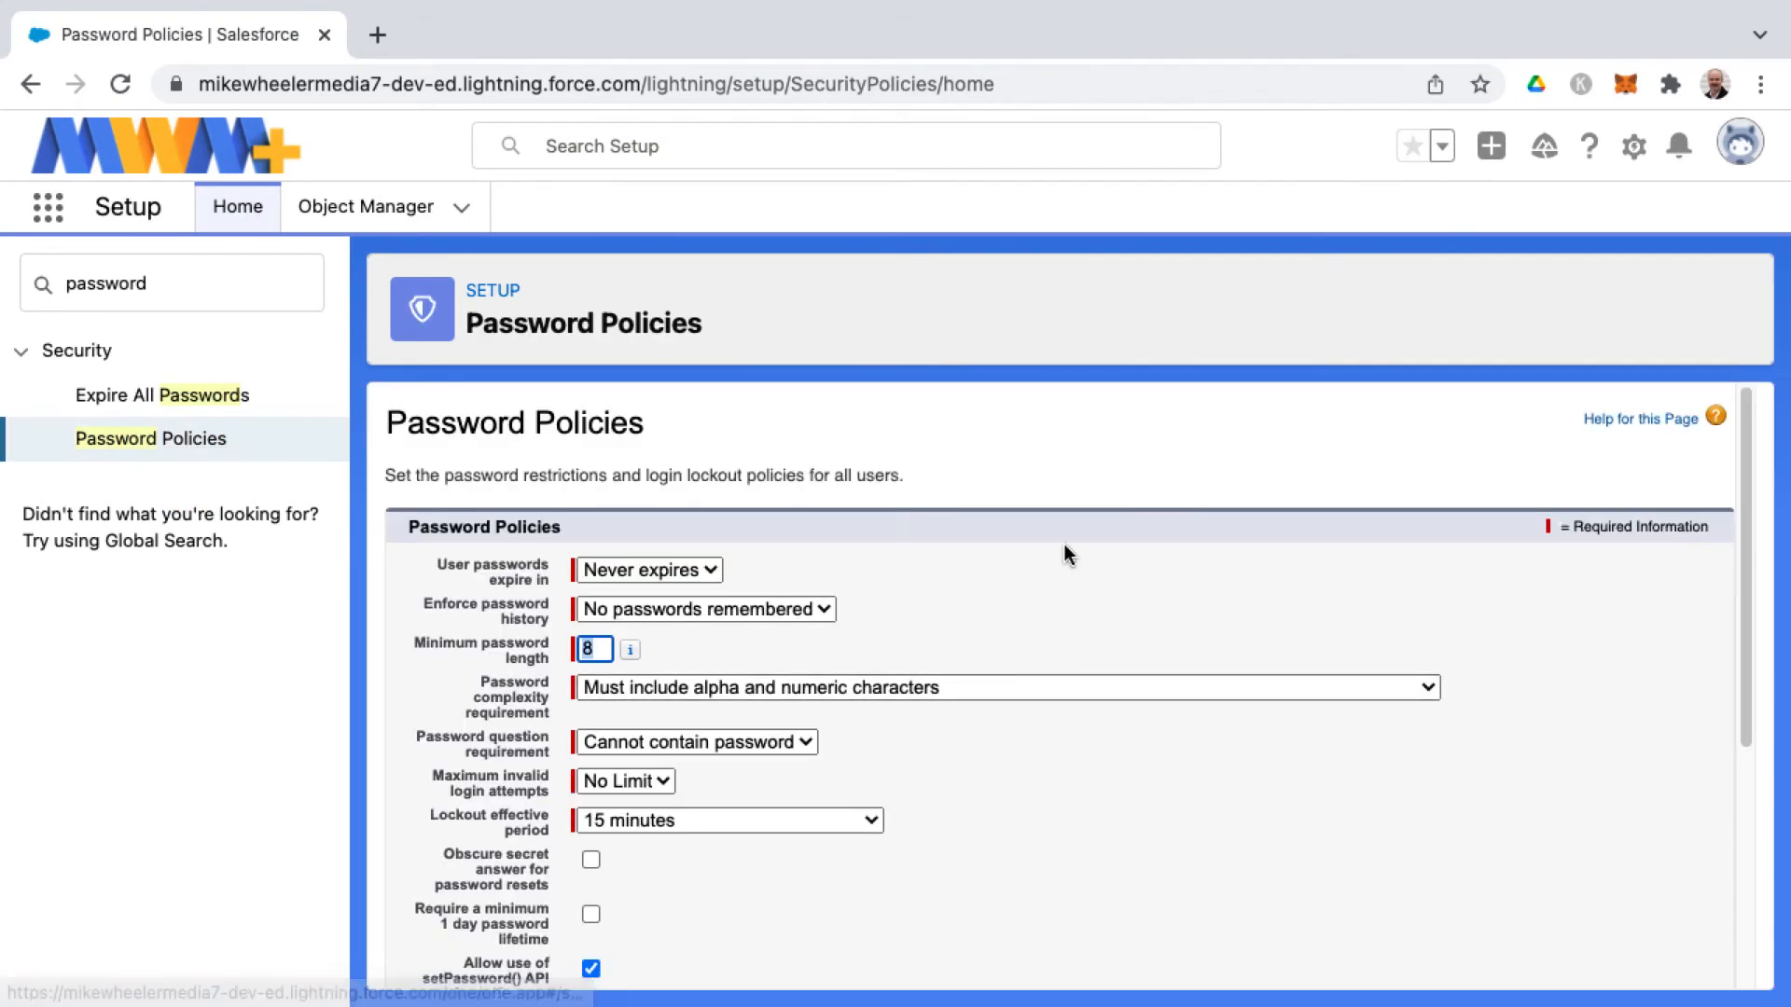
pyautogui.moveTo(1047, 595)
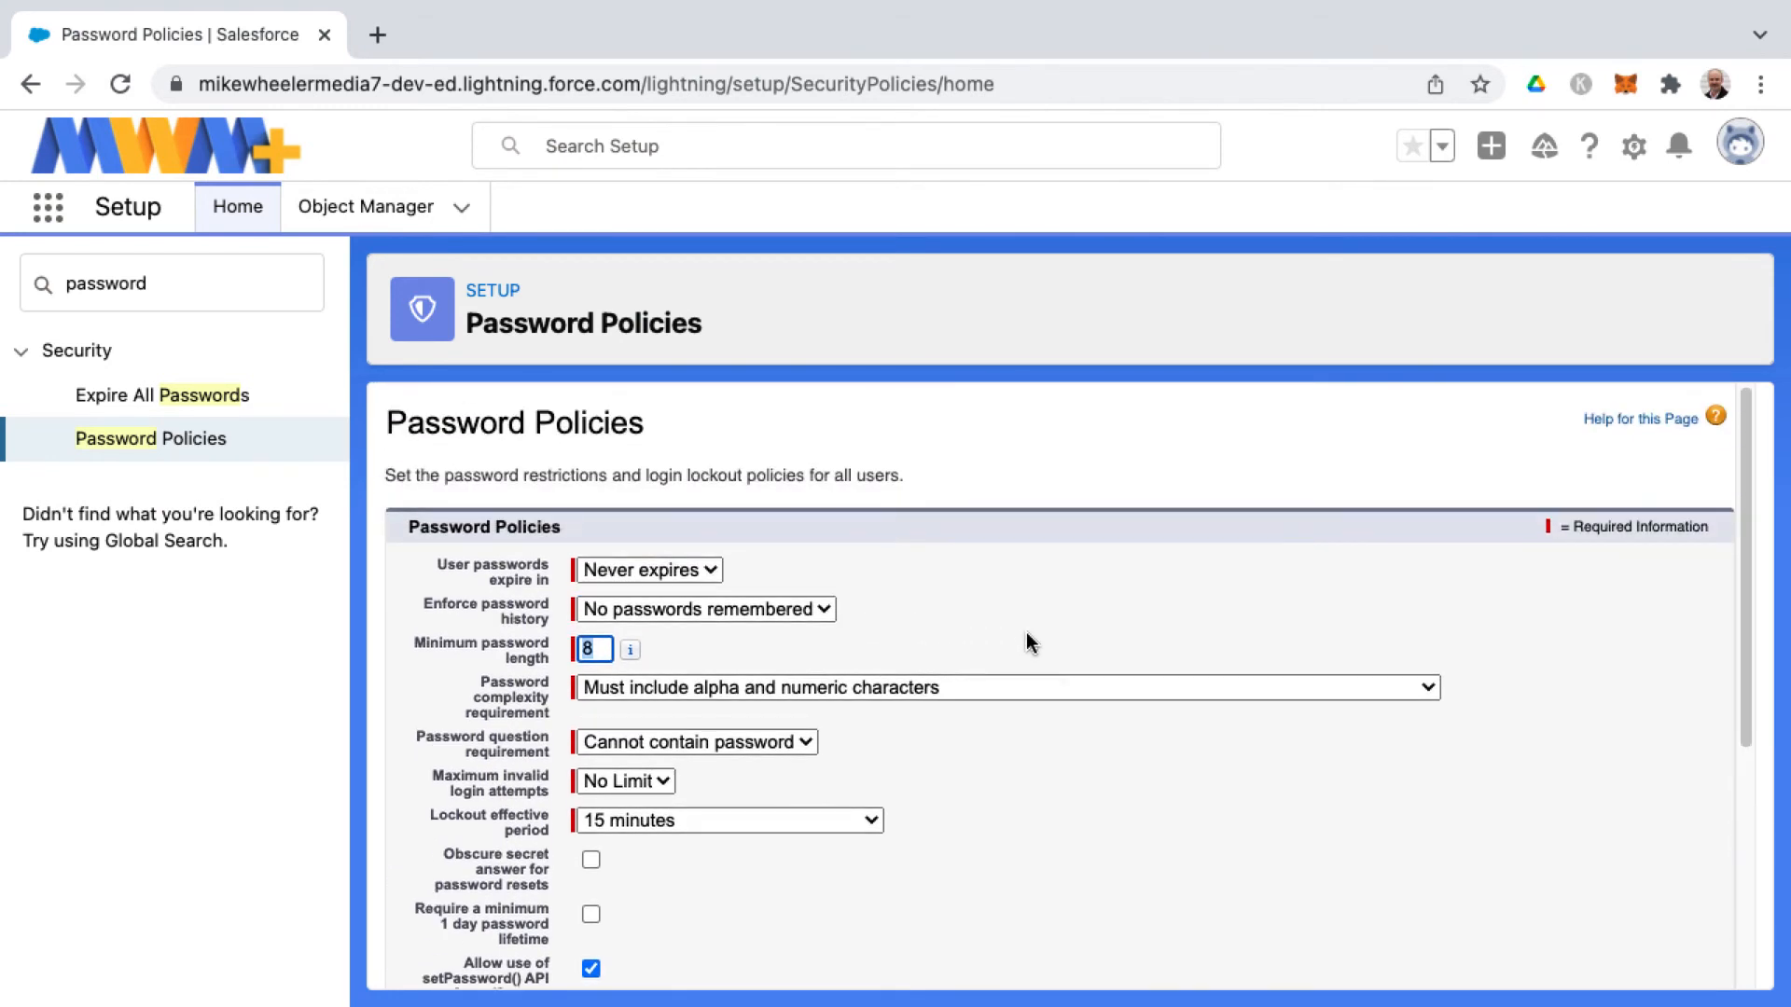
pyautogui.moveTo(927, 629)
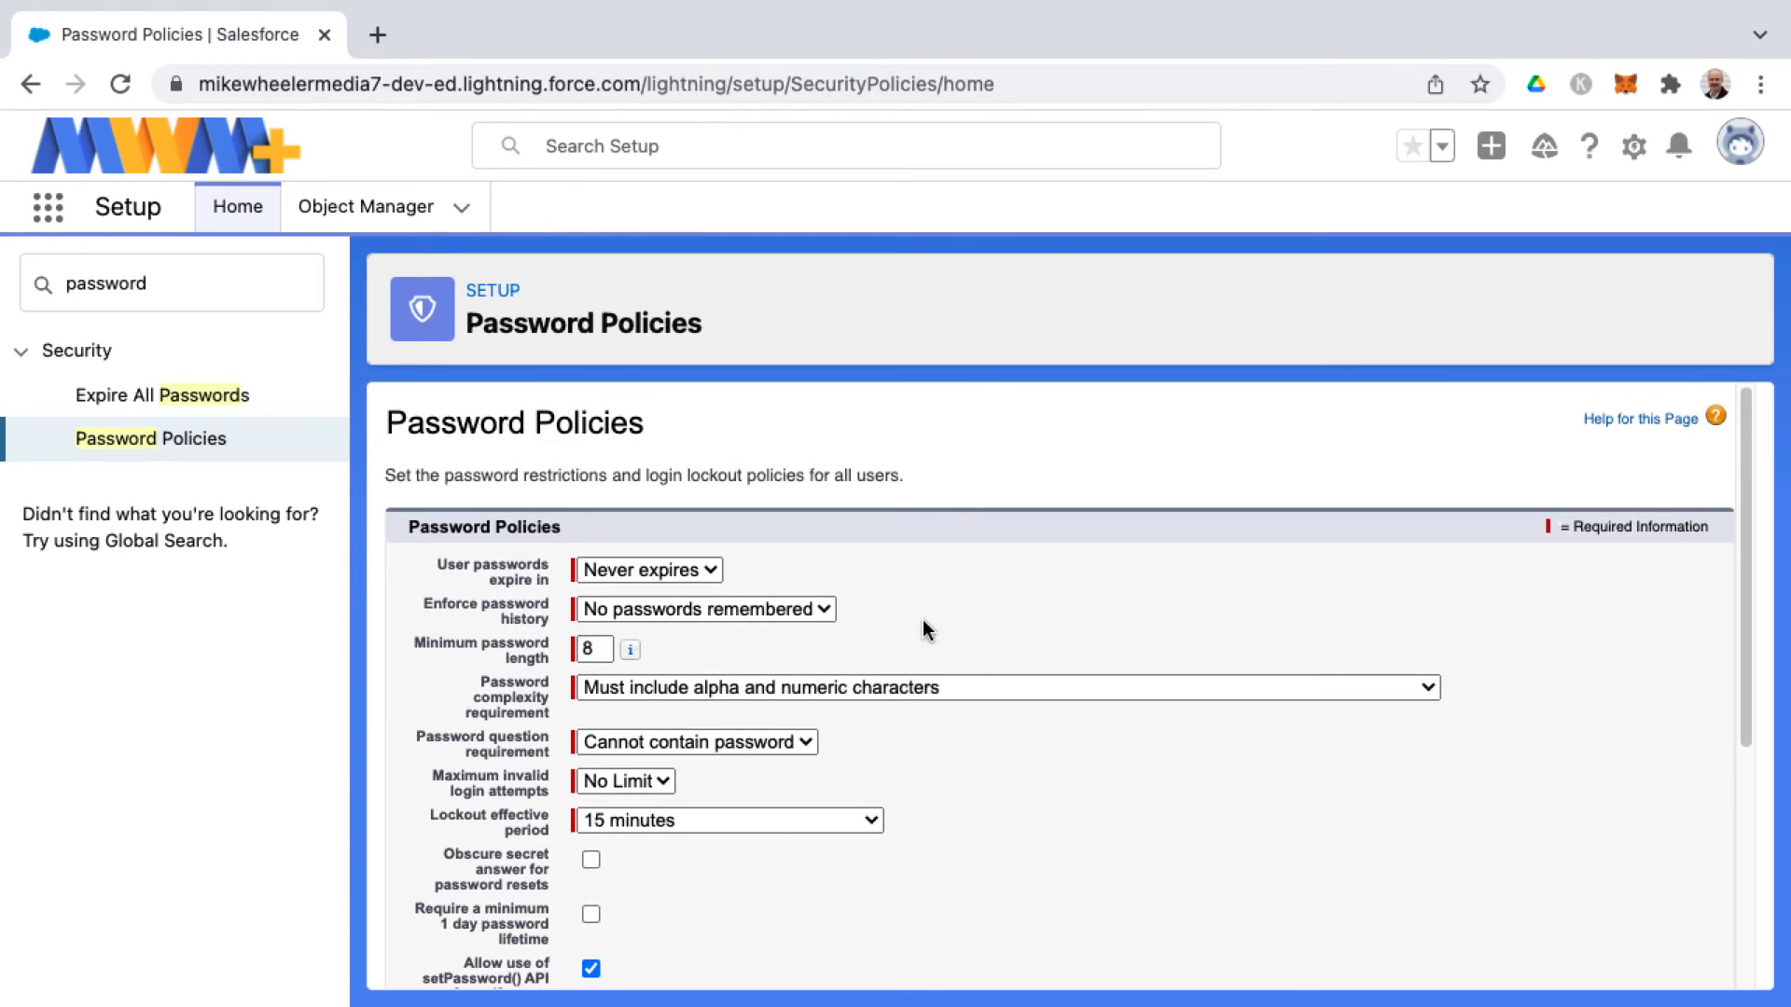
pyautogui.moveTo(766, 606)
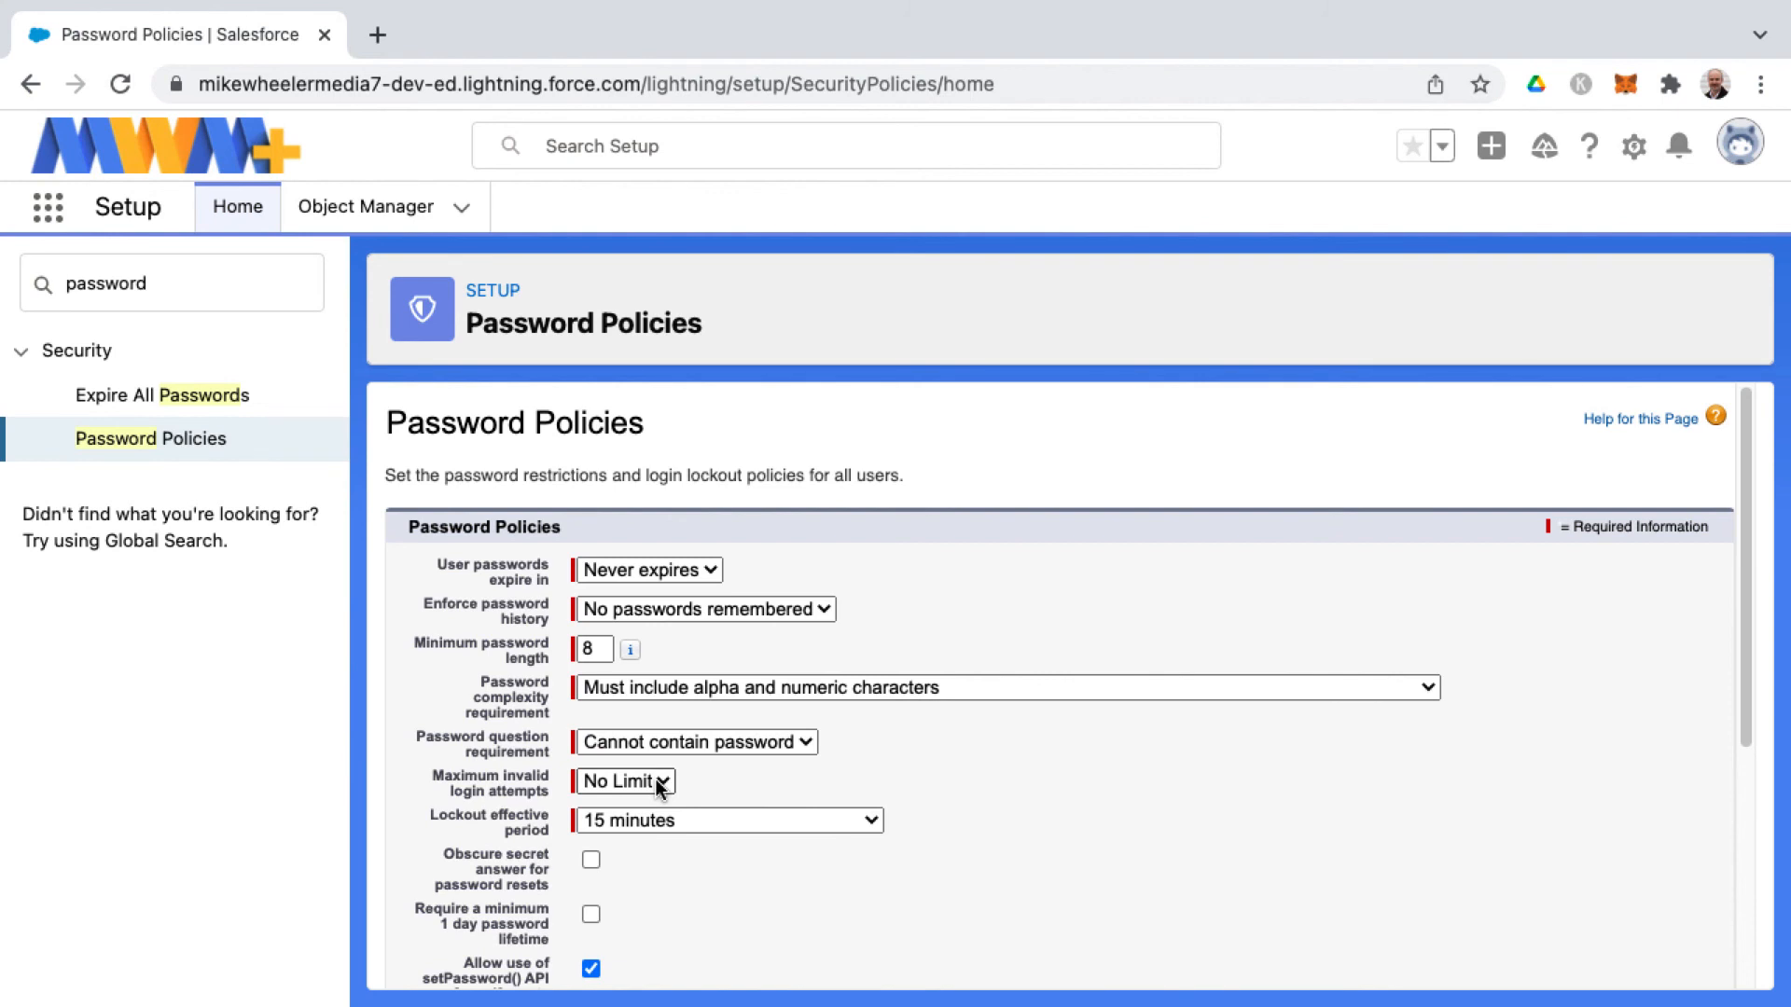
pyautogui.moveTo(696, 788)
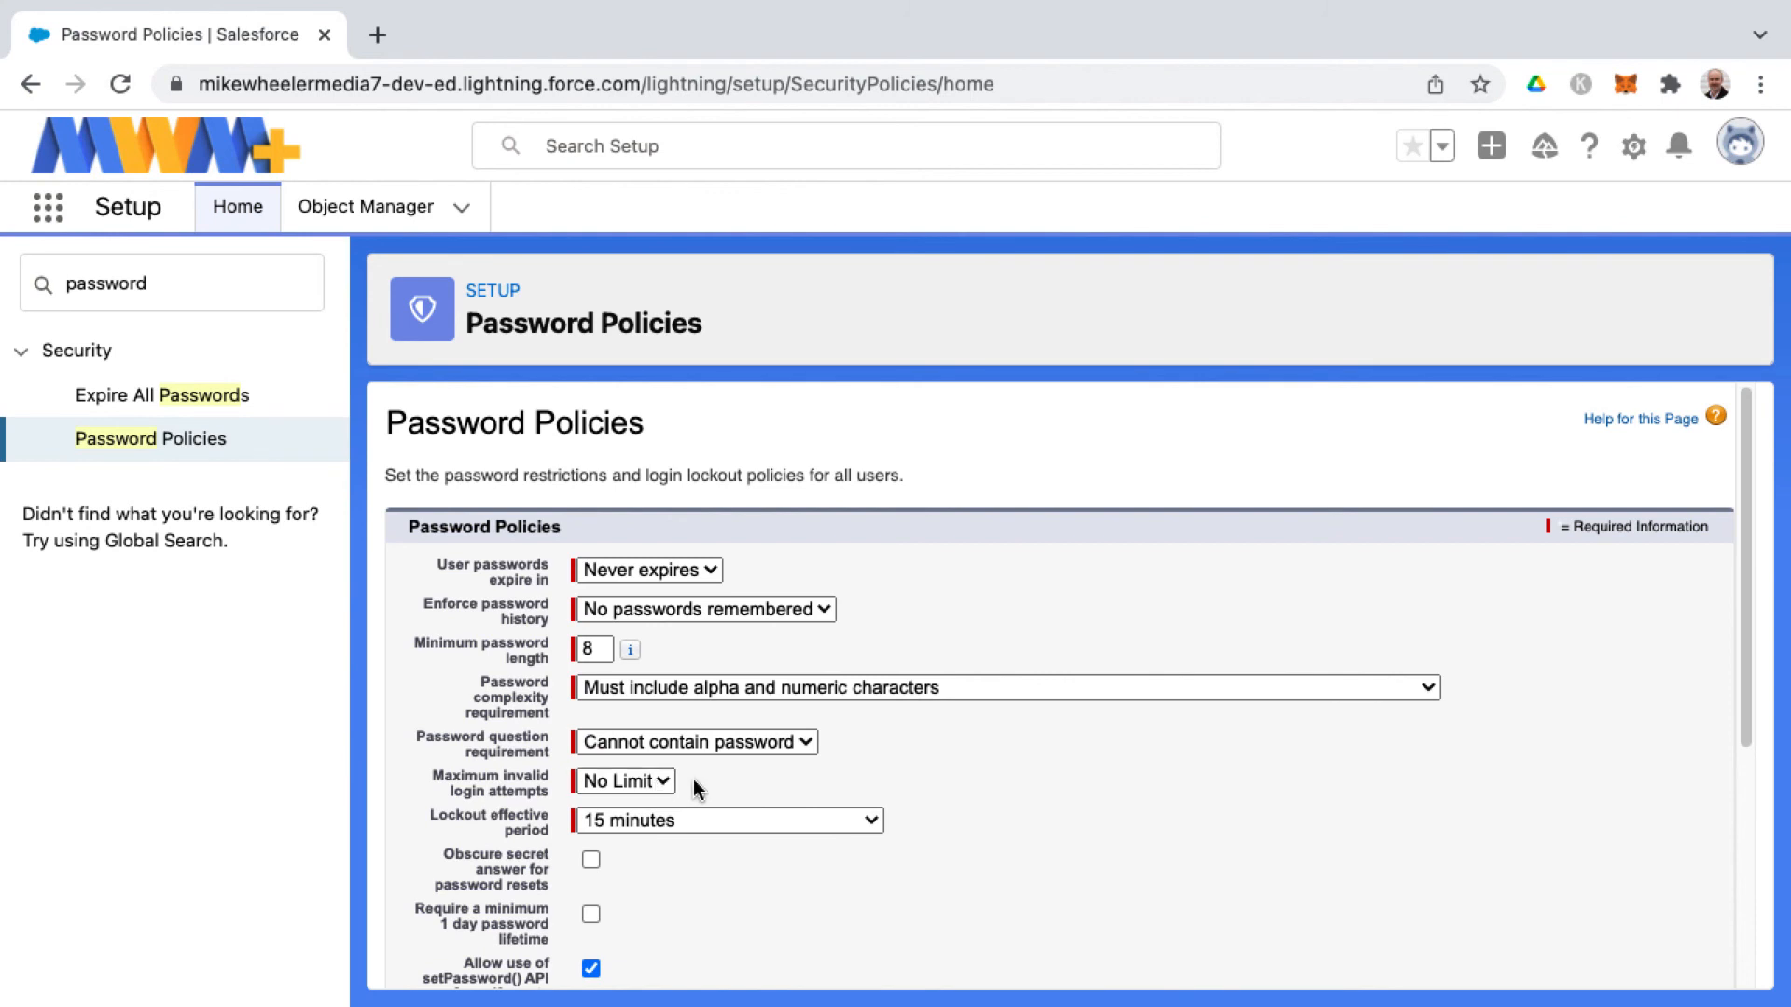
pyautogui.moveTo(656, 447)
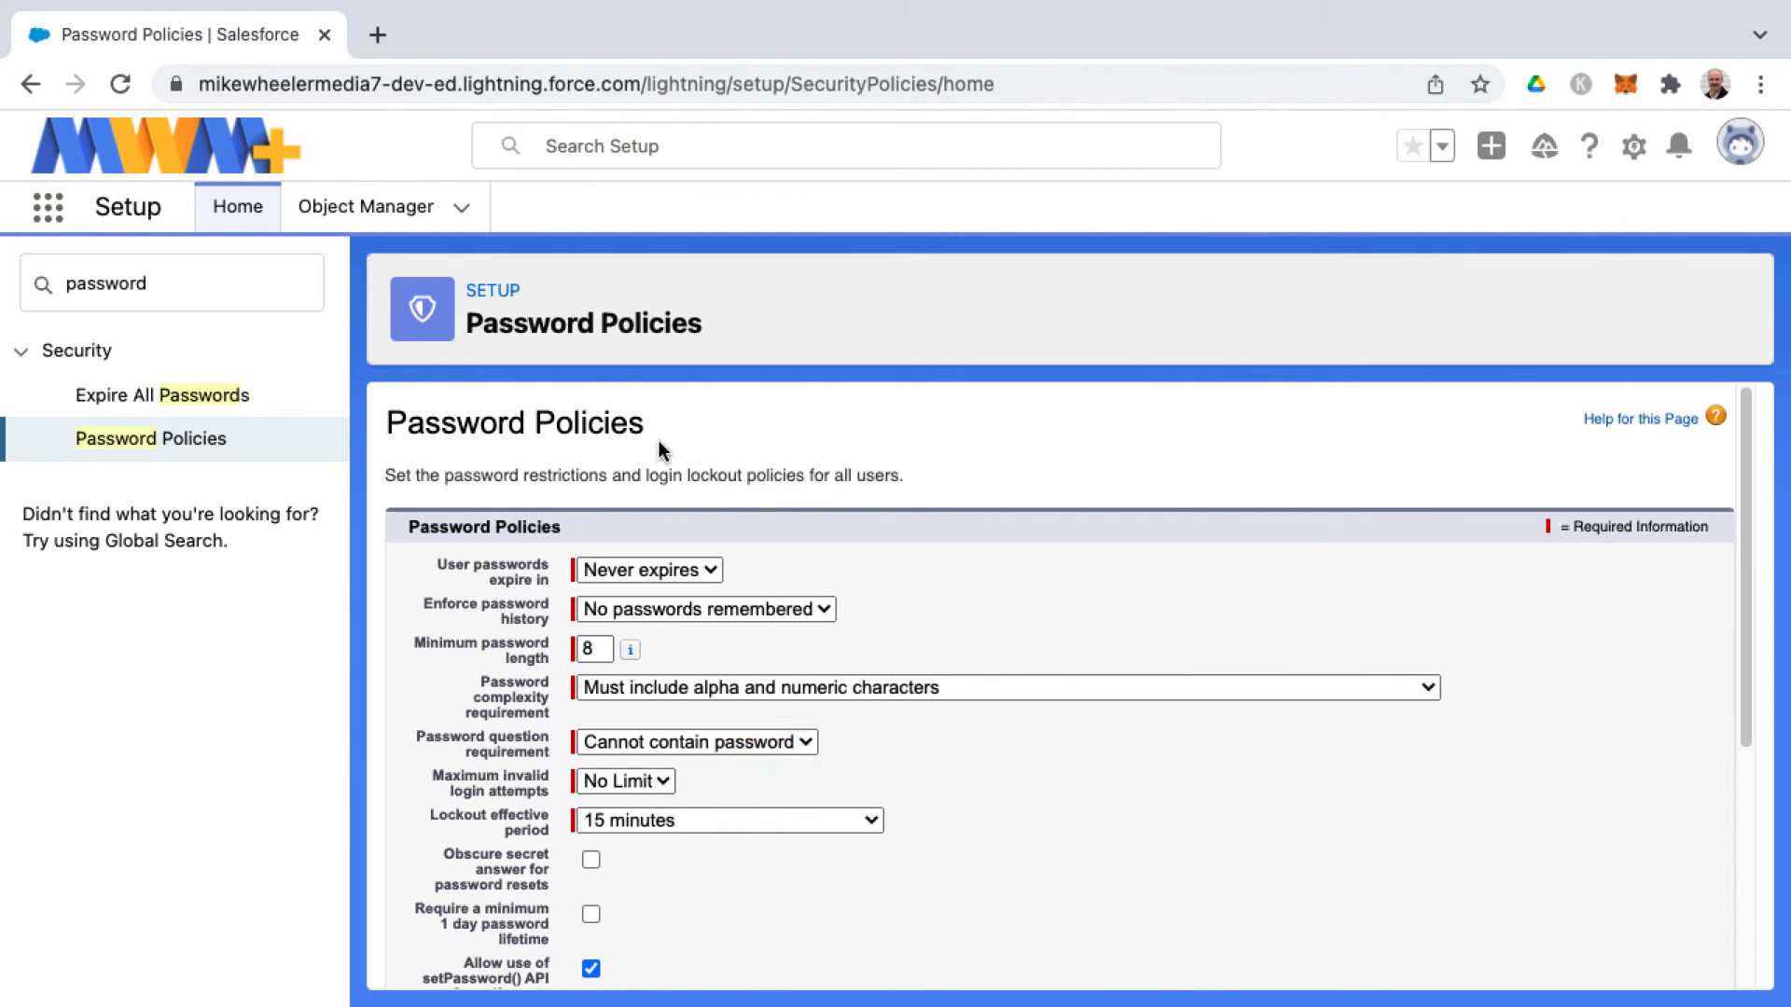
pyautogui.moveTo(505, 455)
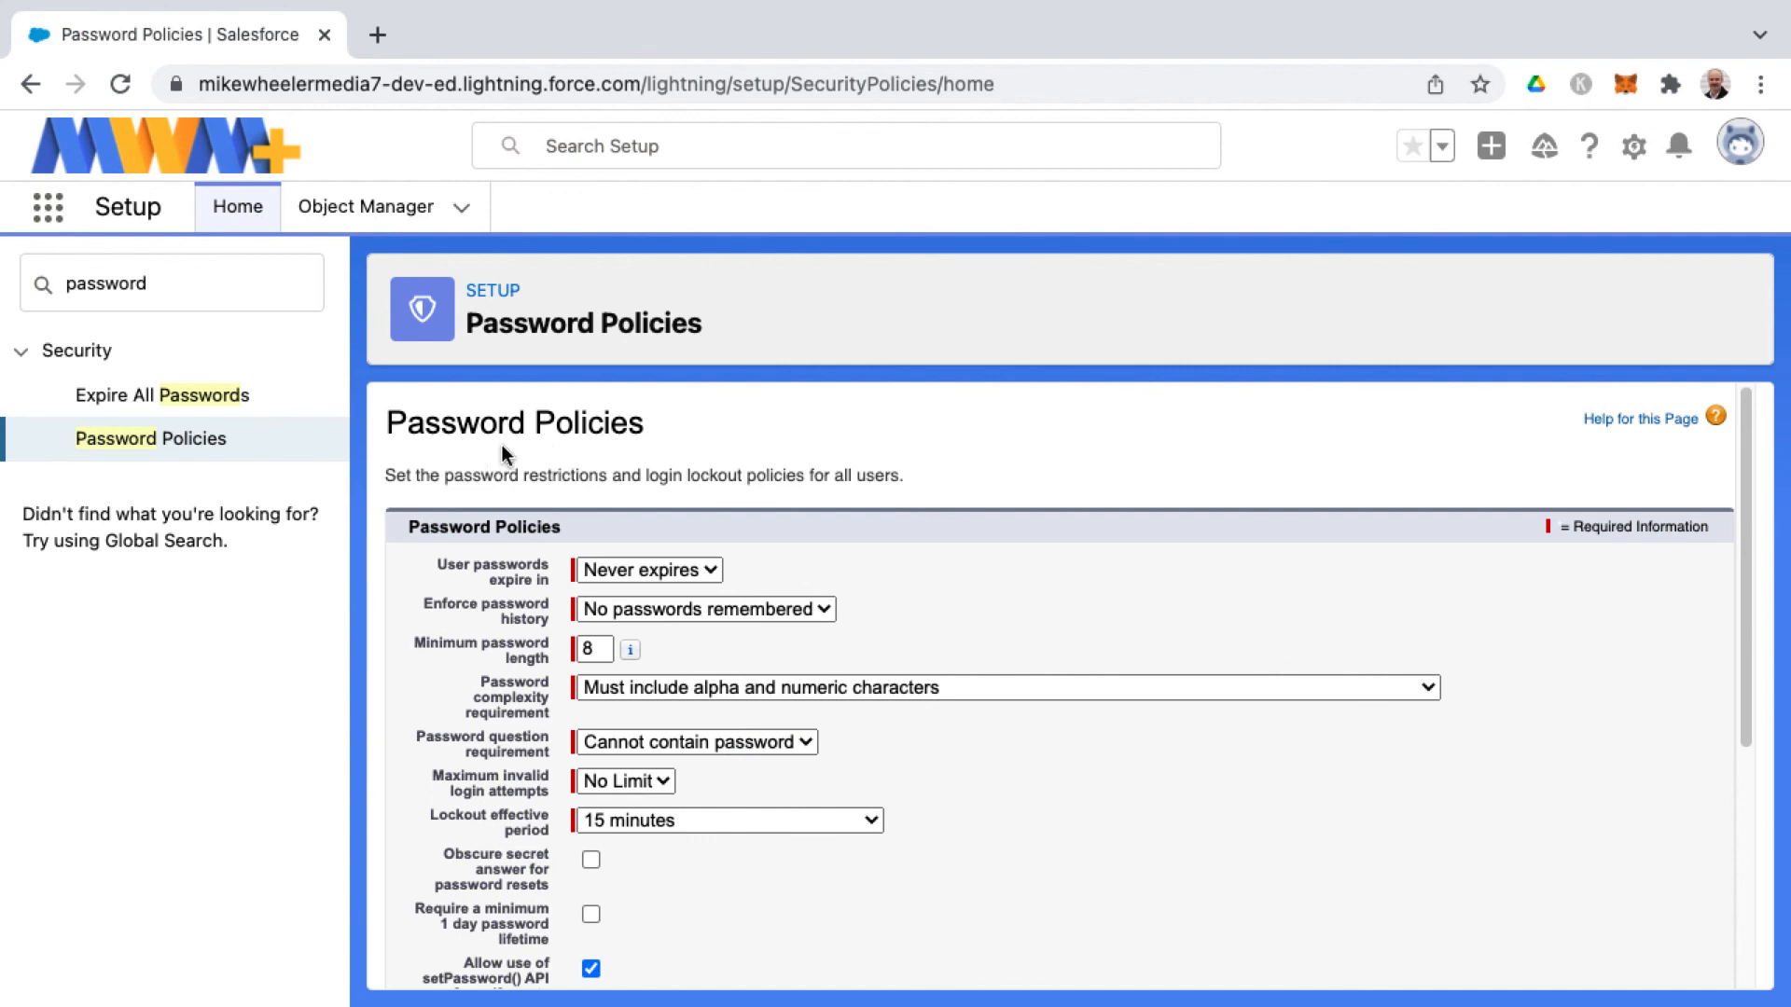